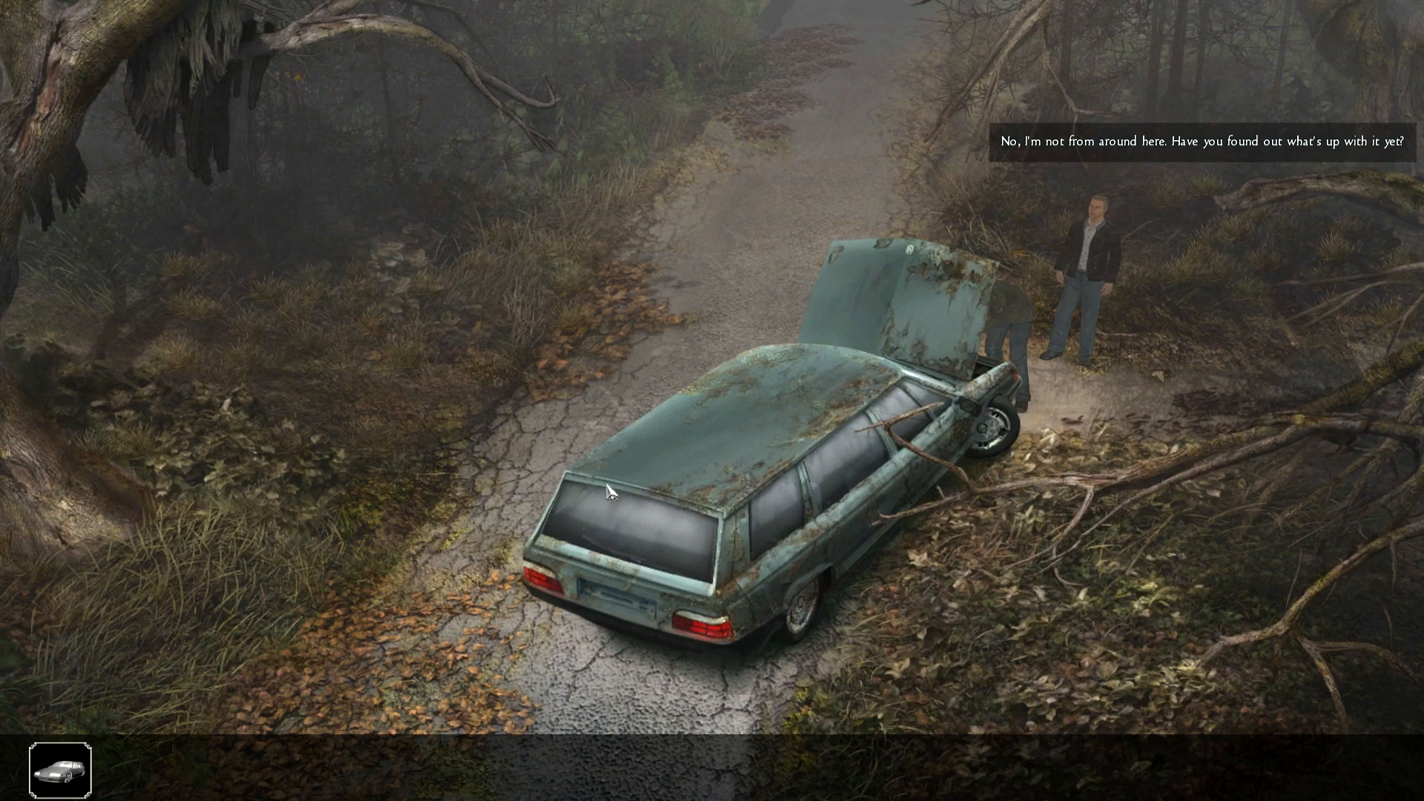
mouse_move(243, 547)
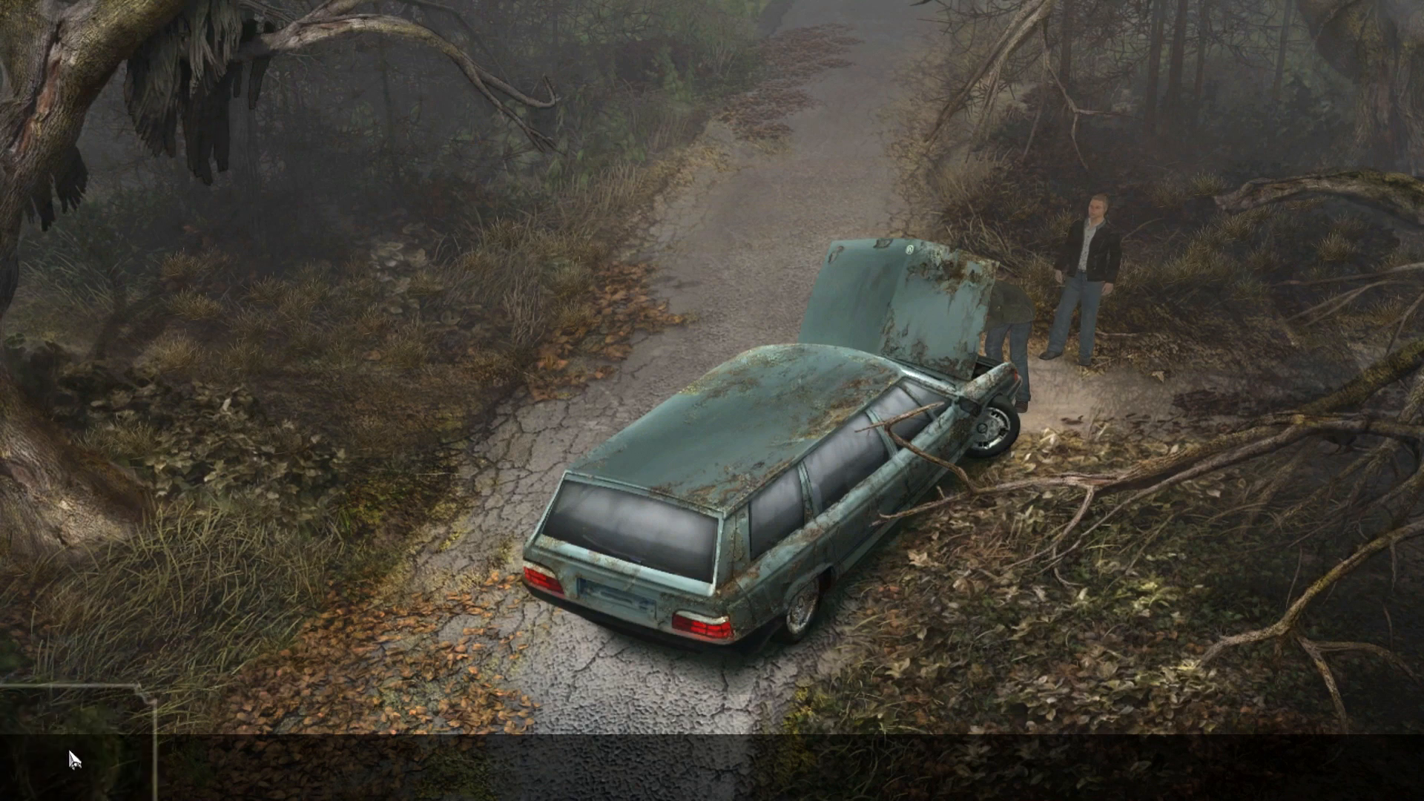
mouse_move(467, 445)
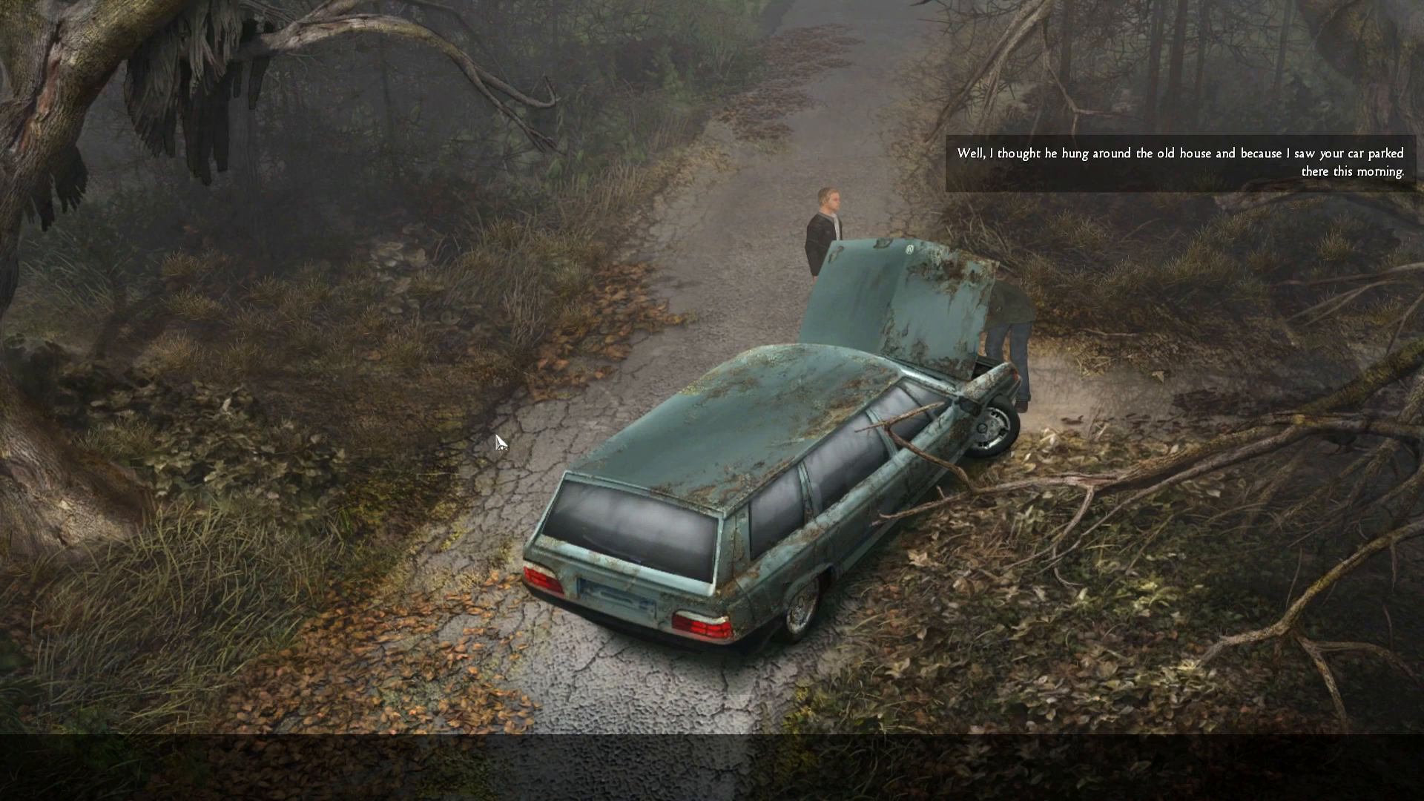
mouse_move(270, 447)
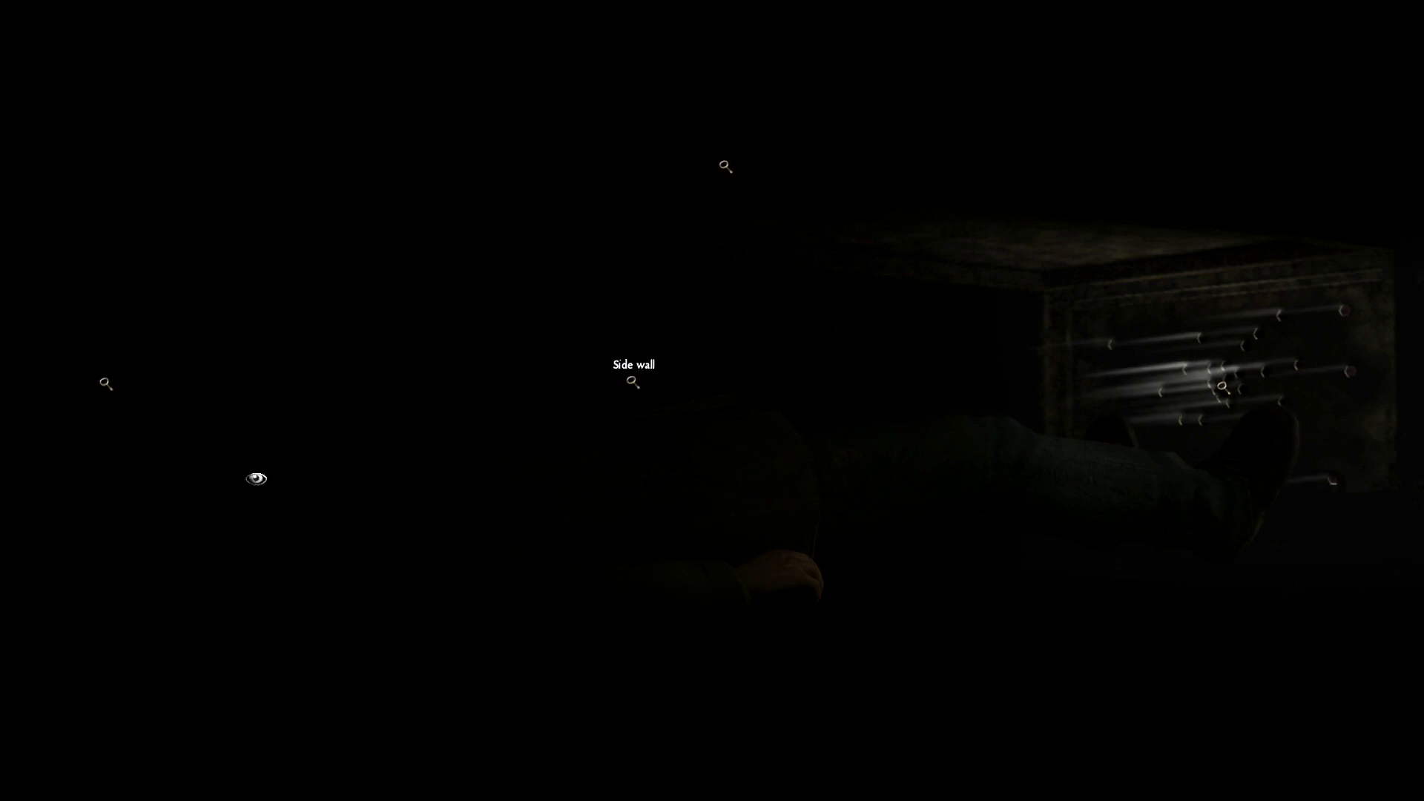
mouse_move(370, 545)
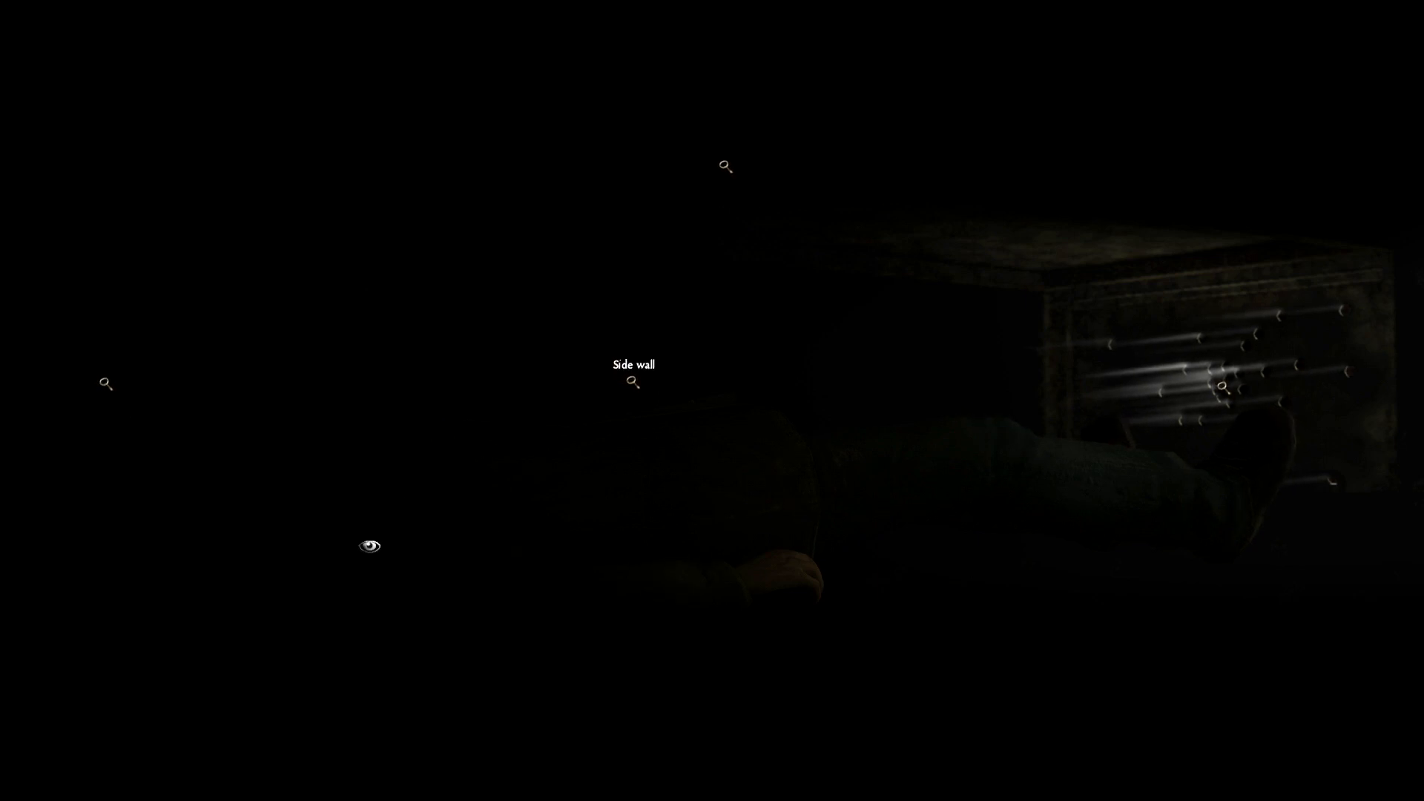
mouse_move(270, 369)
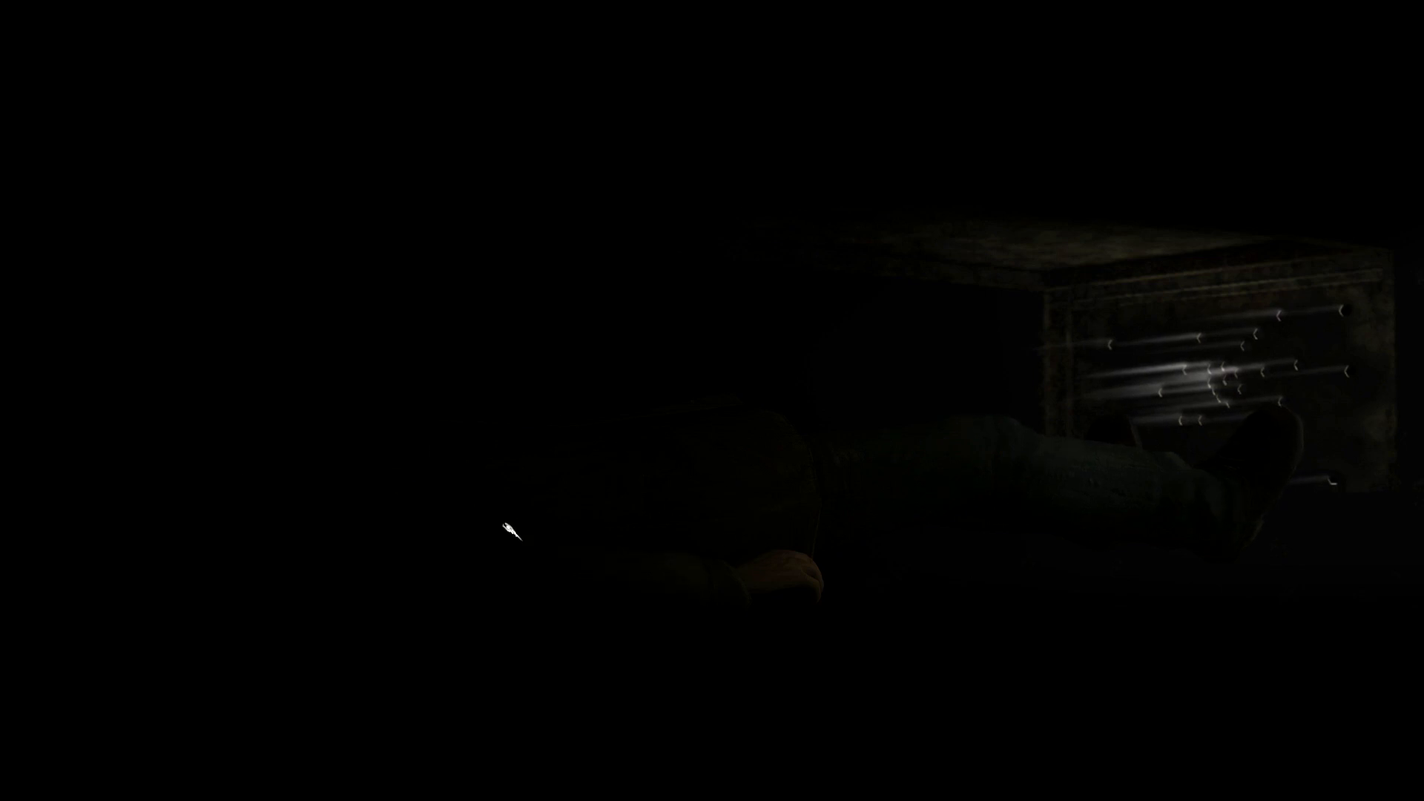
mouse_move(427, 500)
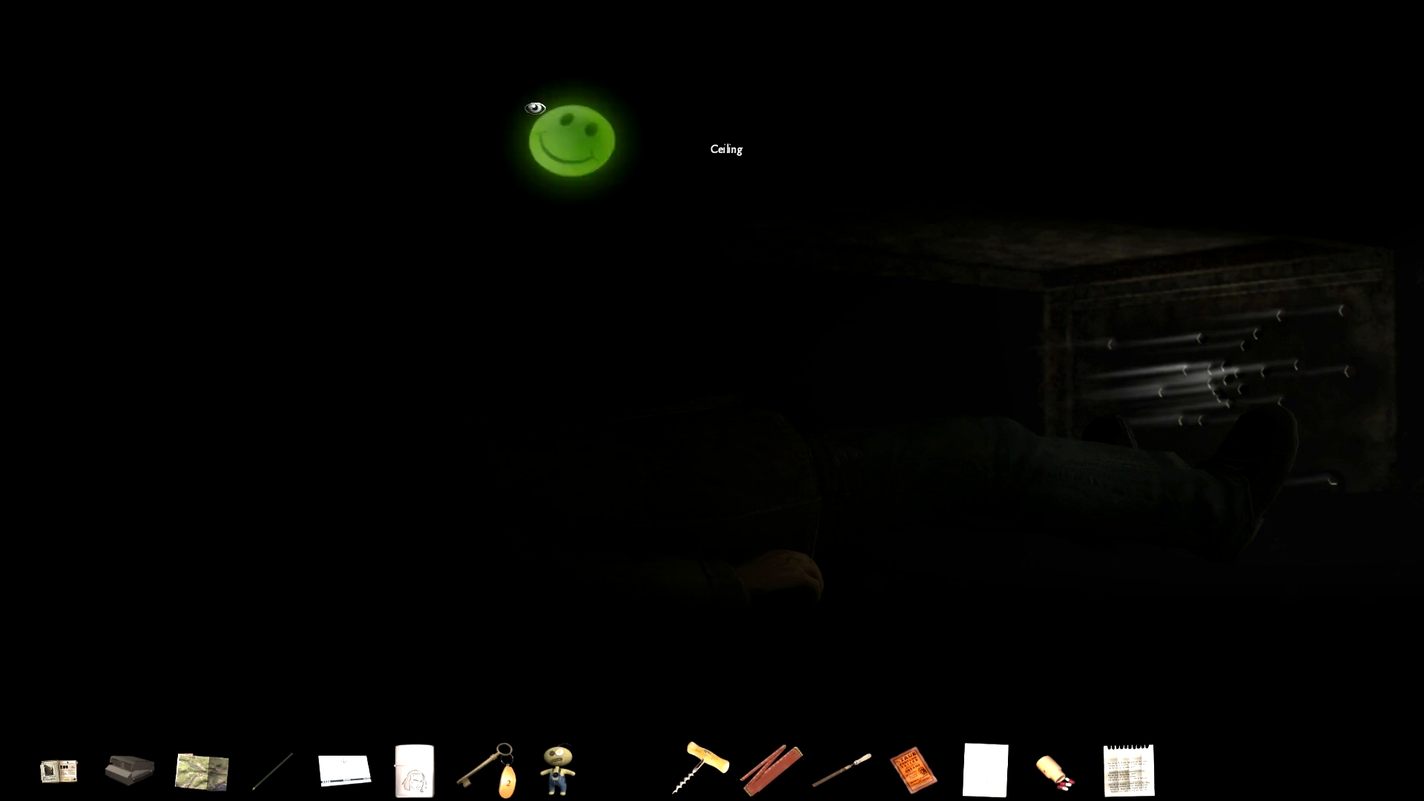
- Return the glow-in-the-dark stickers to the inventory and try the blocked door
left_click(572, 141)
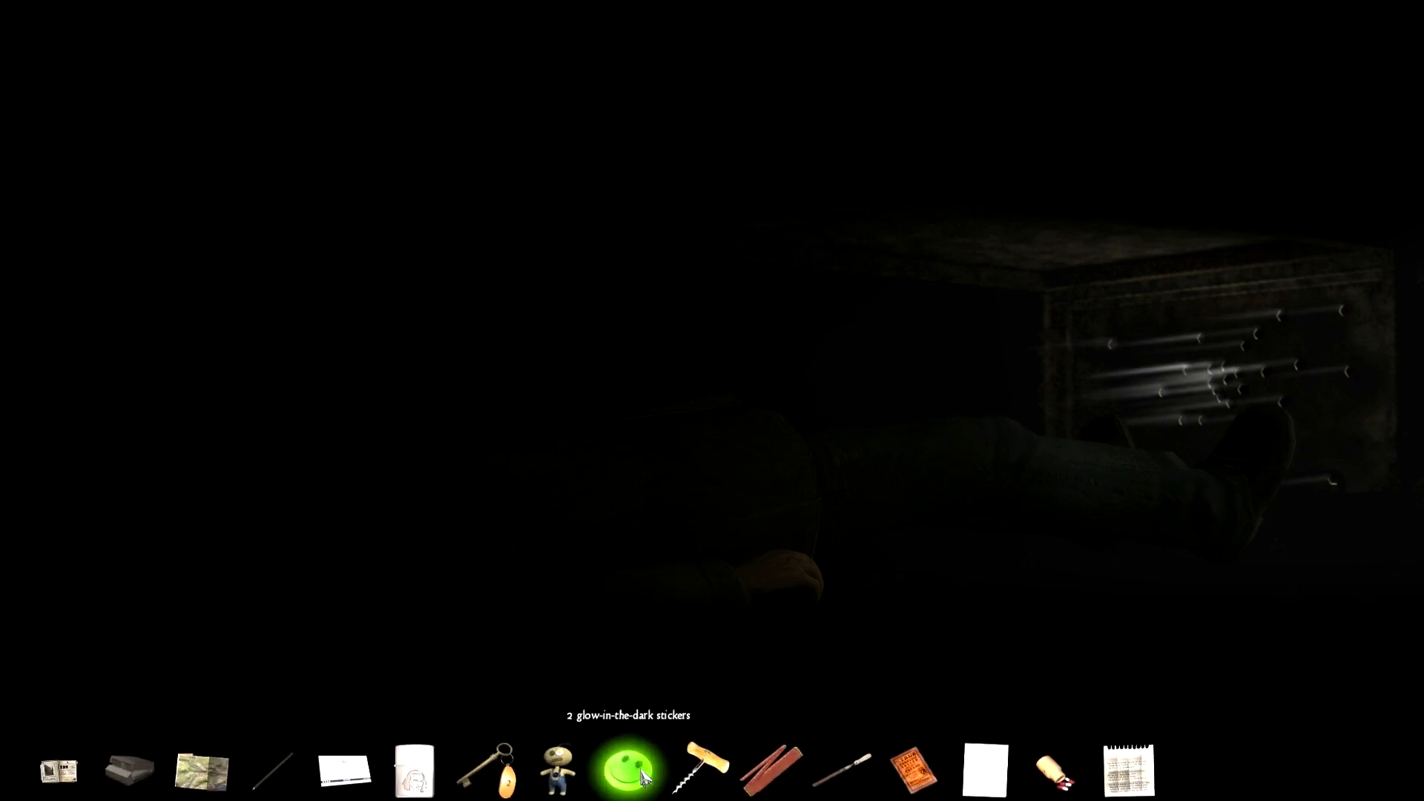
mouse_move(130, 770)
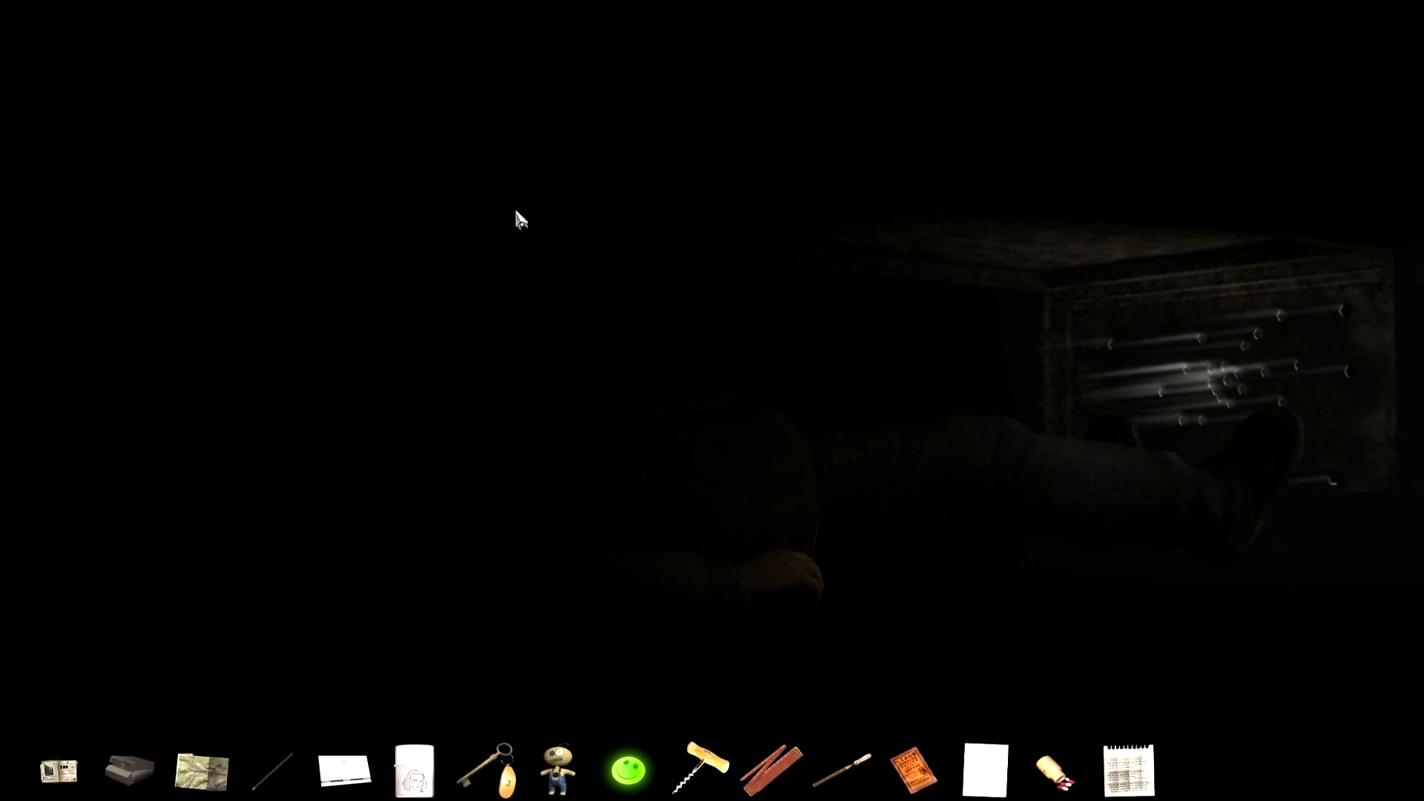
left_click(414, 770)
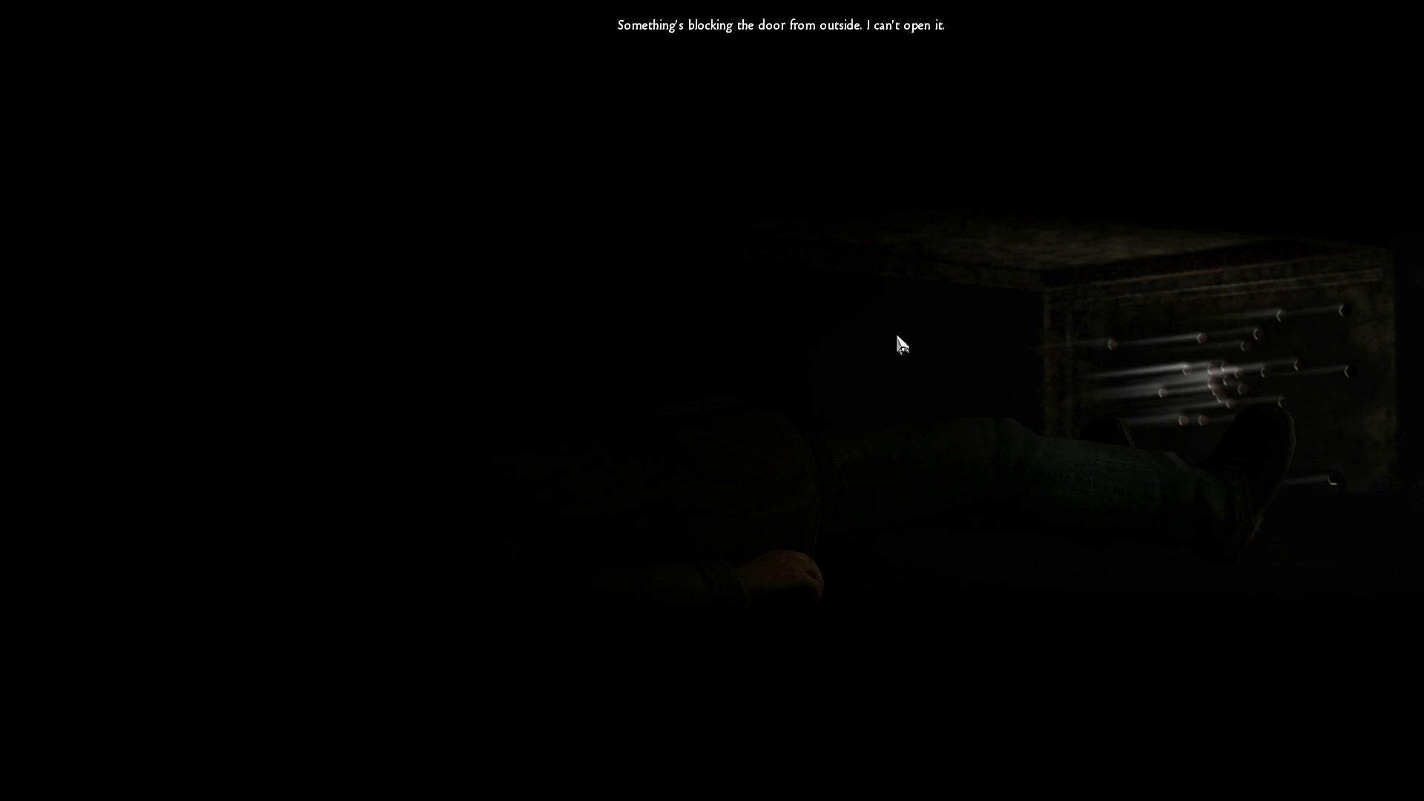
mouse_move(889, 162)
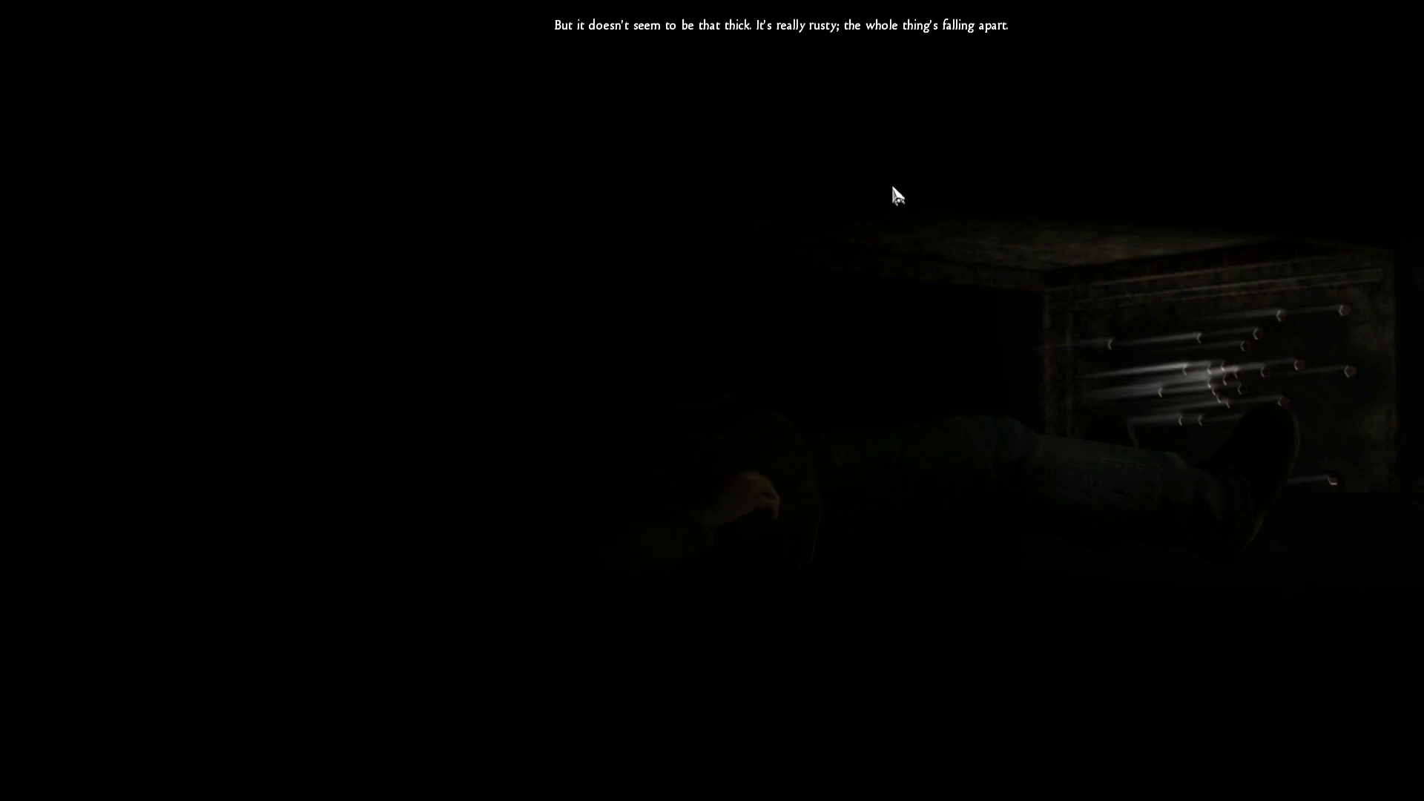
mouse_move(875, 213)
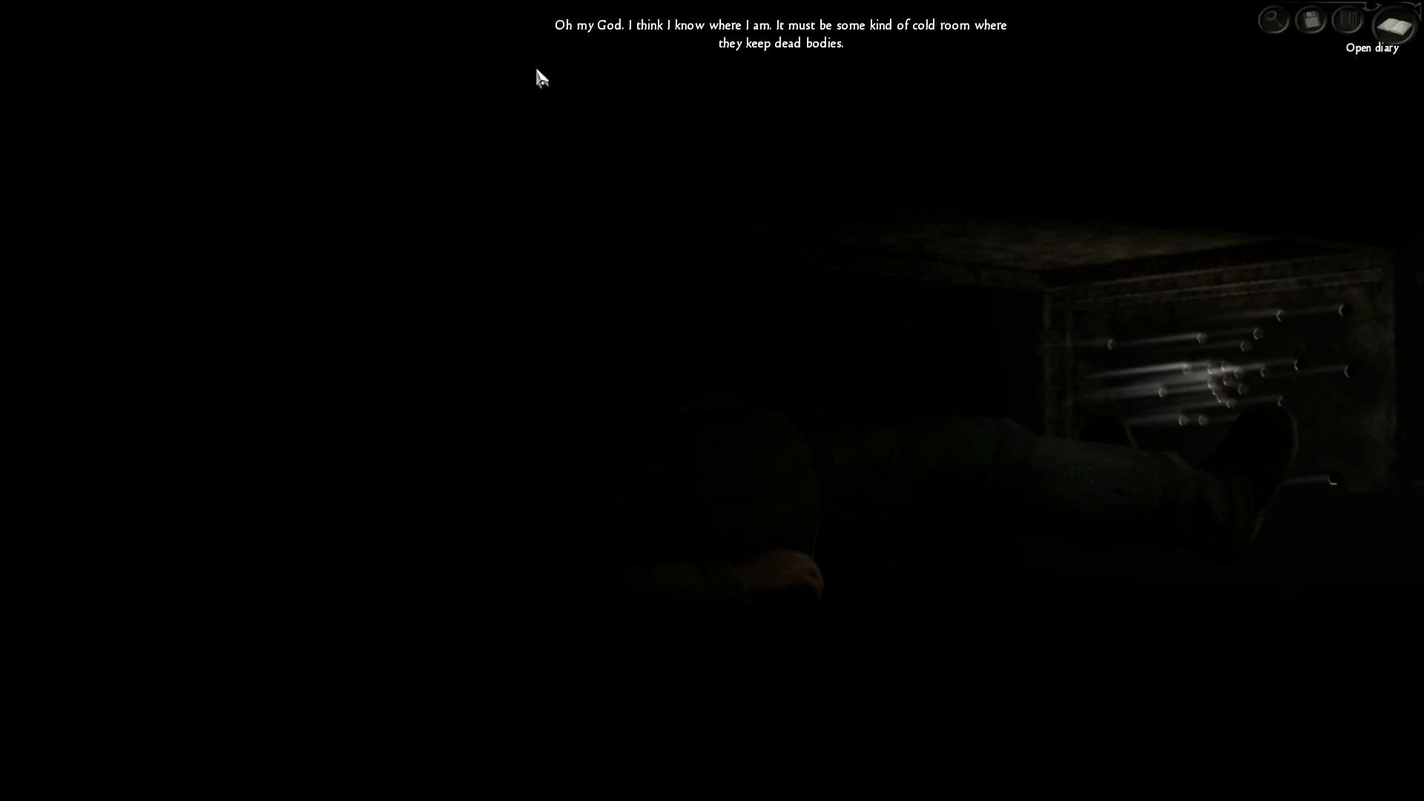
mouse_move(994, 285)
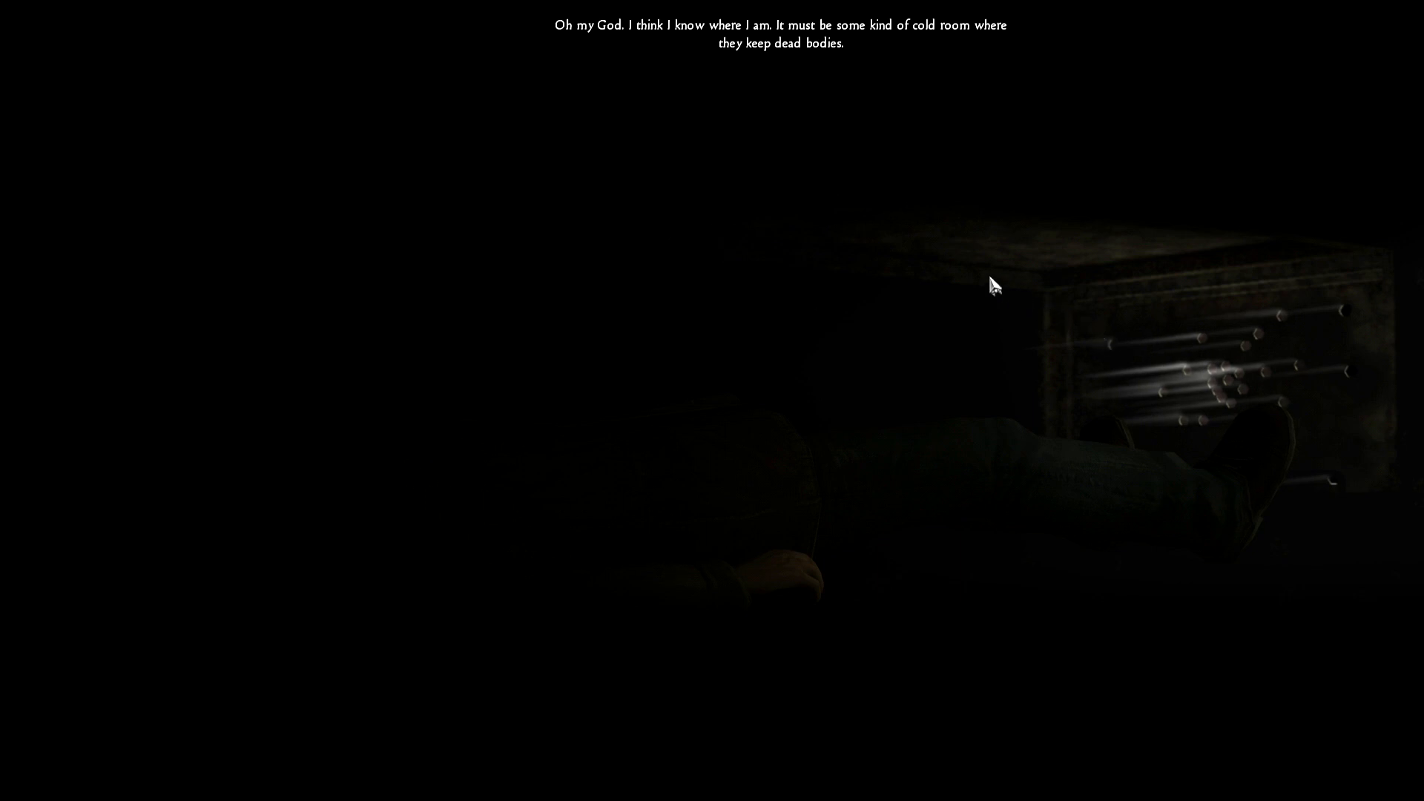
mouse_move(917, 275)
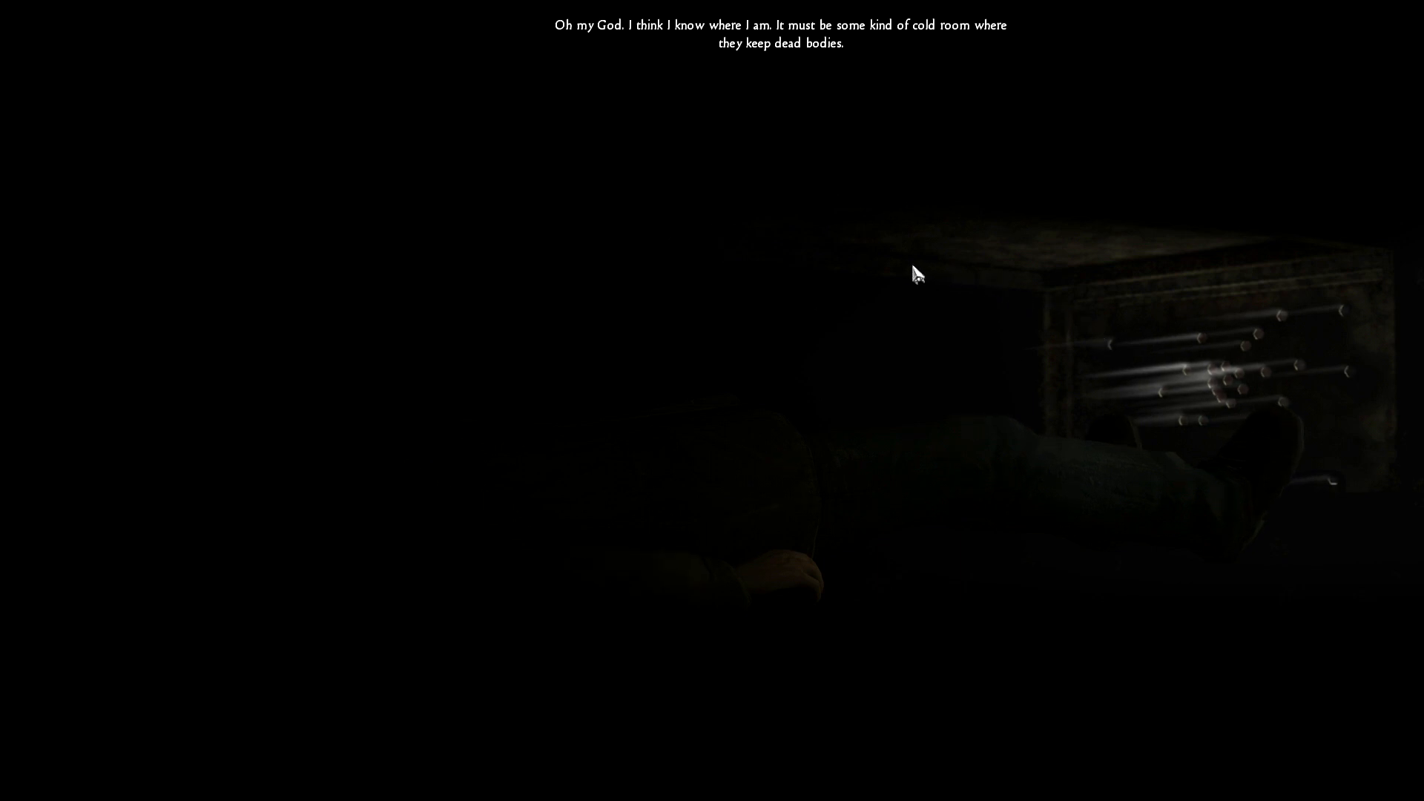
mouse_move(908, 254)
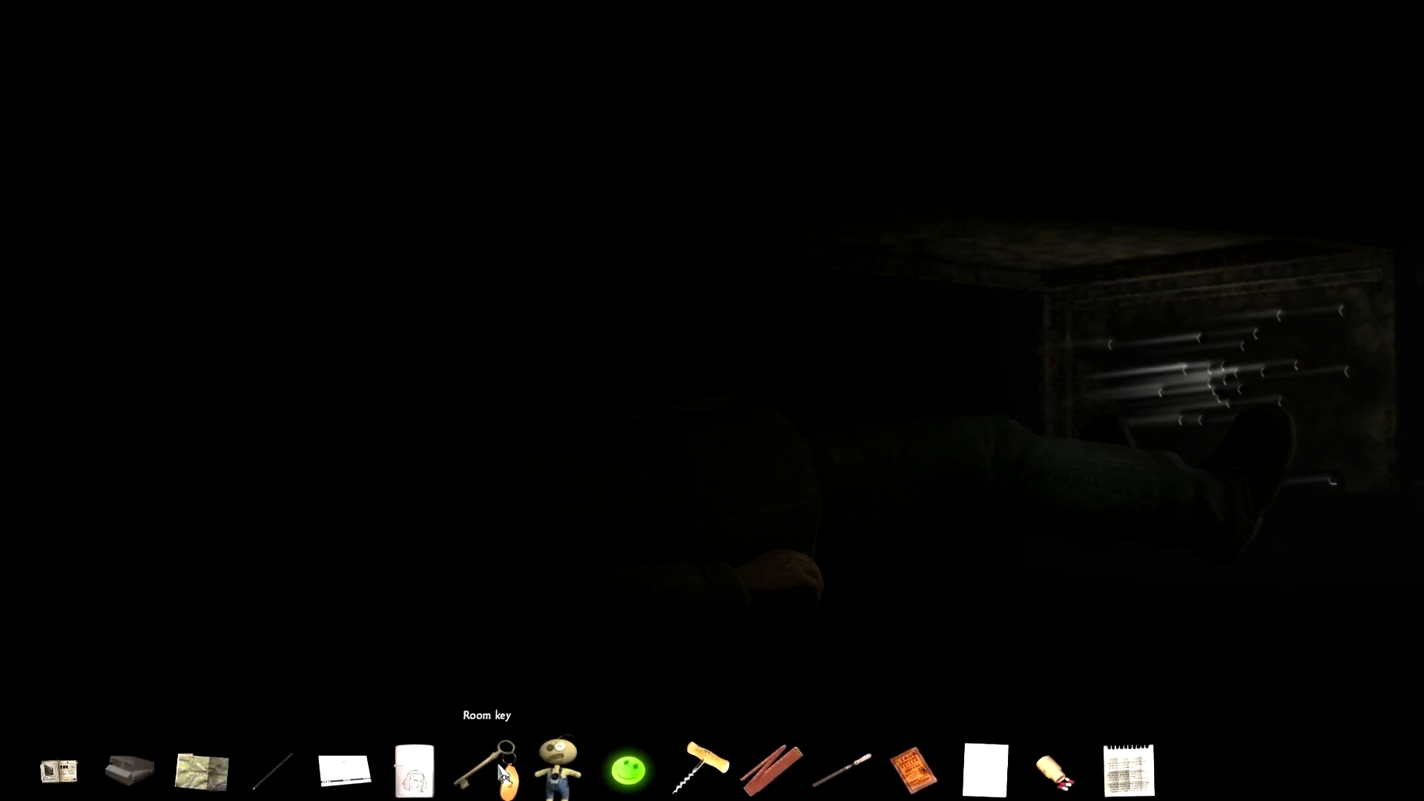
- Pick up the corkscrew from the inventory bar inside the morgue drawer
left_click(414, 769)
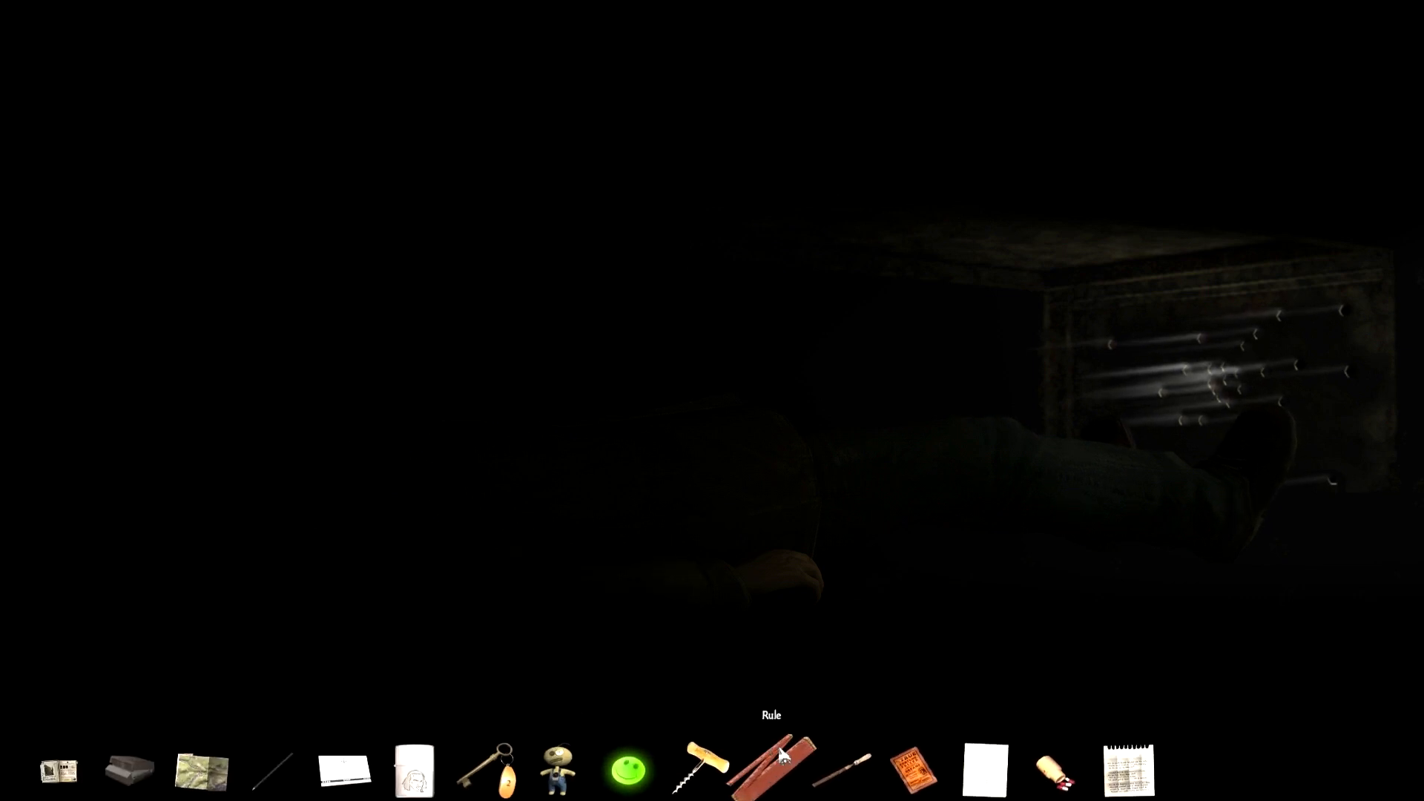
mouse_move(912, 768)
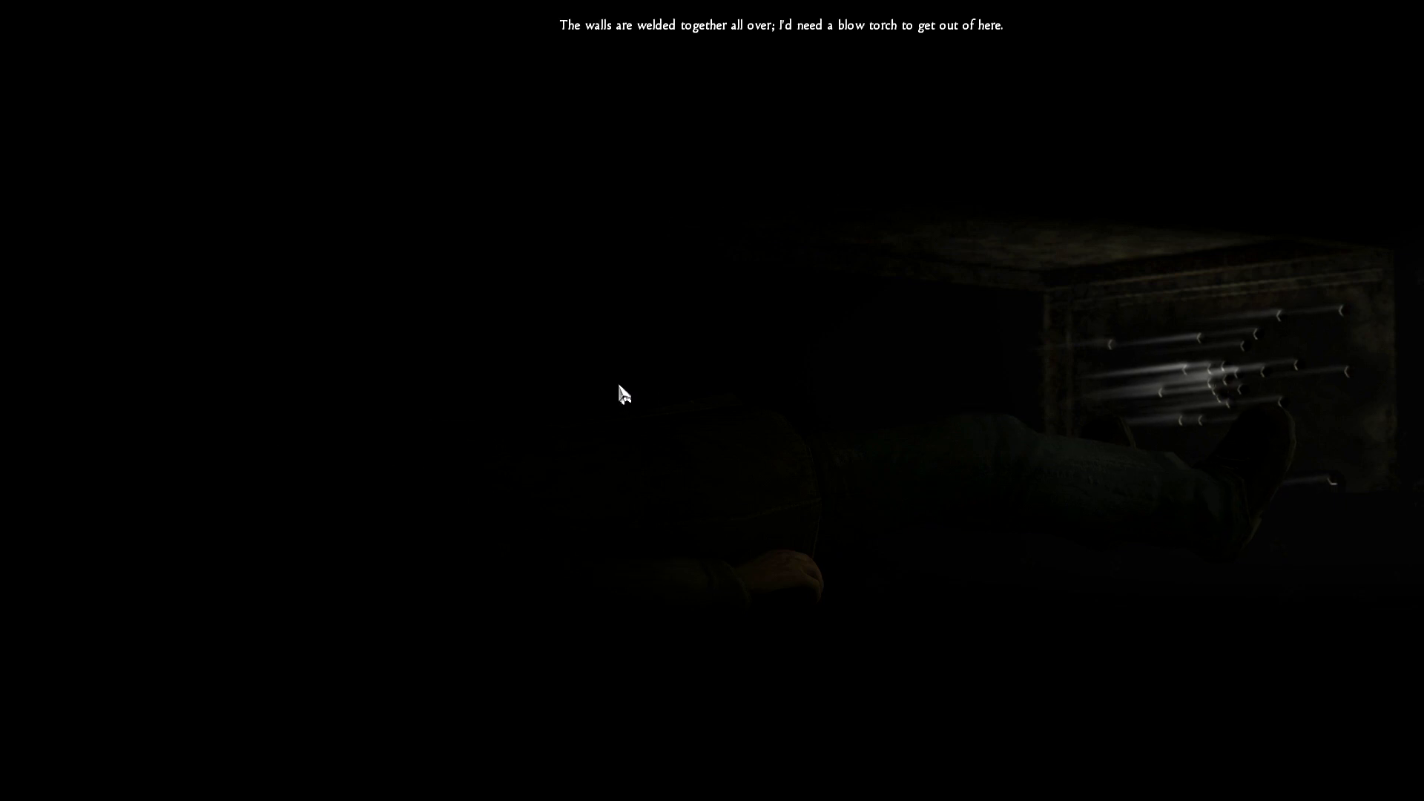
mouse_move(630, 379)
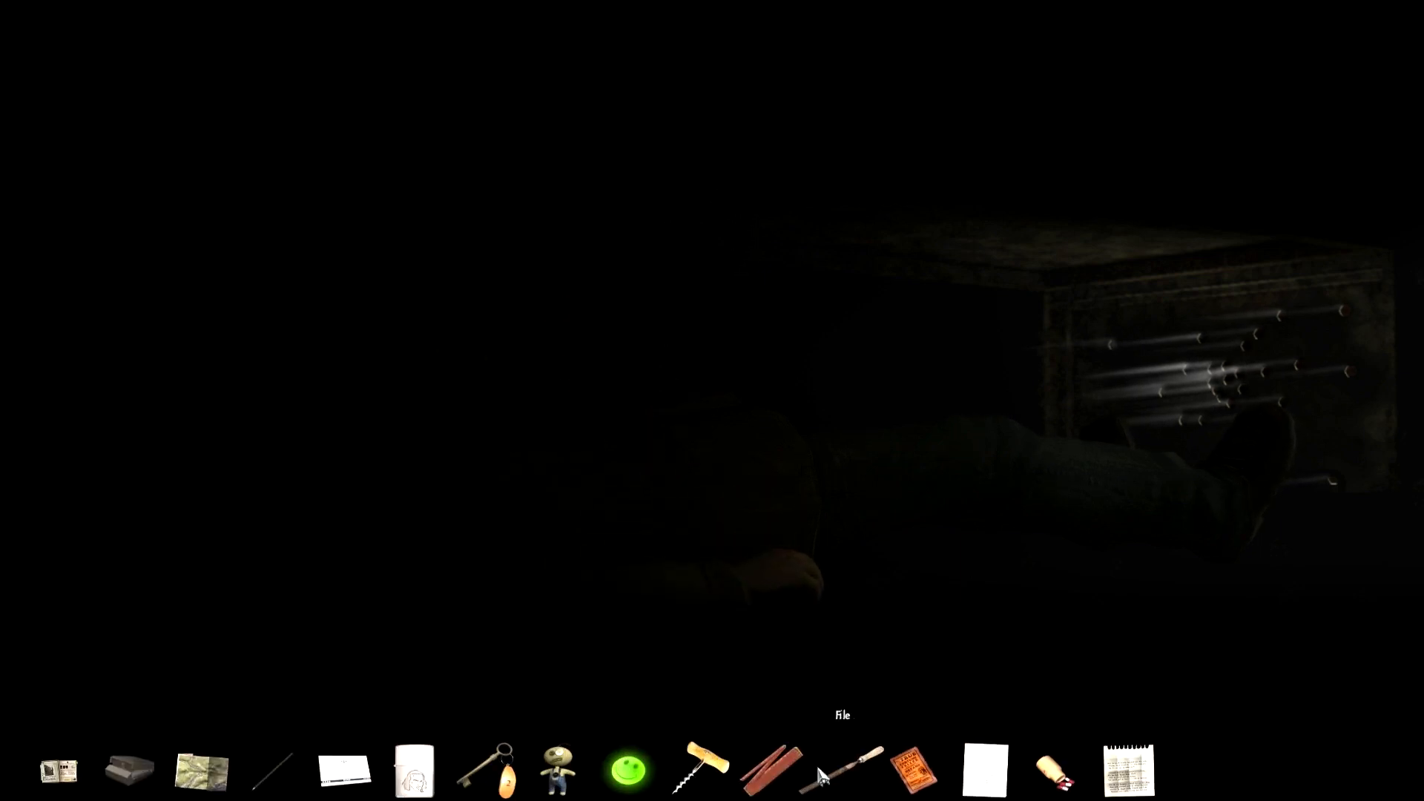
left_click(703, 772)
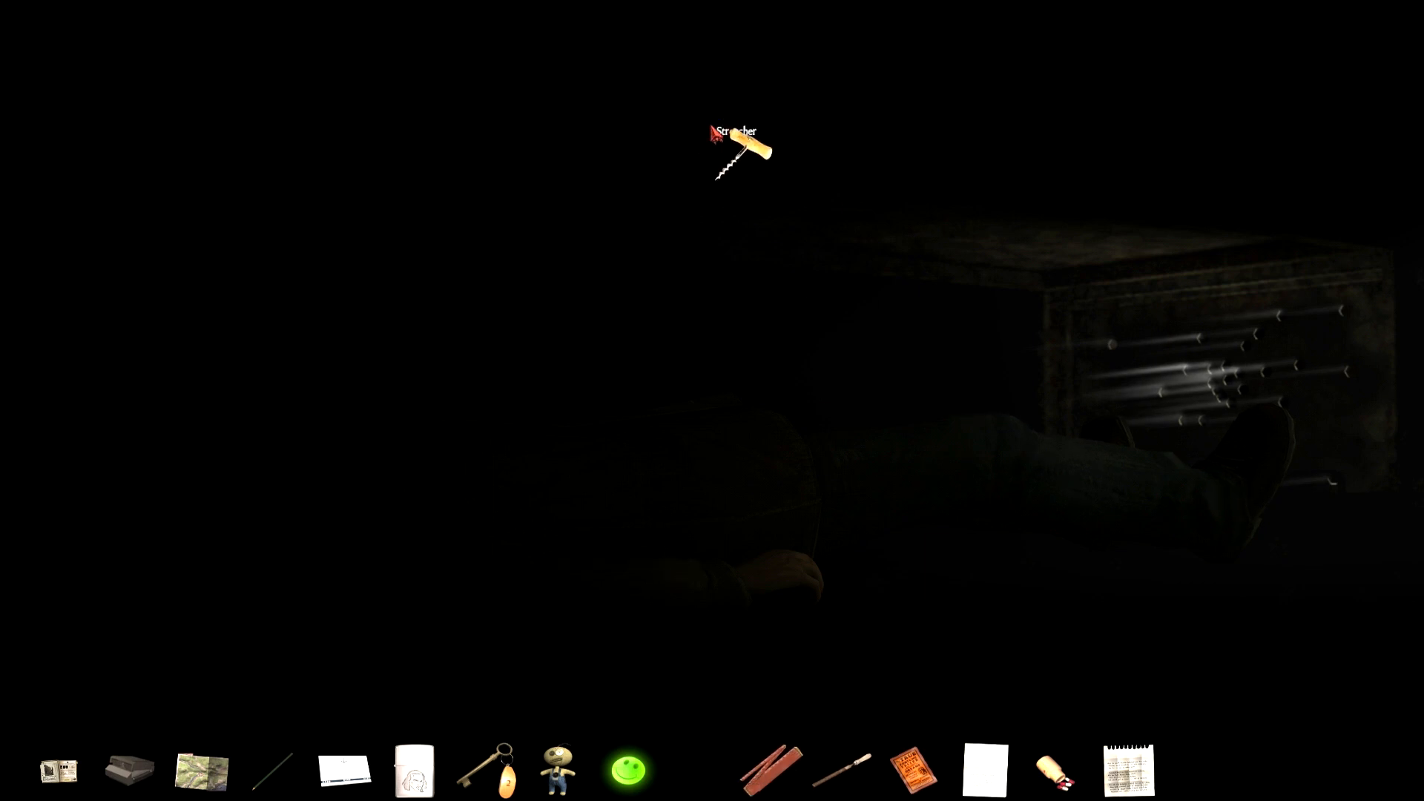
- Use the corkscrew on the drawer interior to force the morgue drawer open
left_click(743, 153)
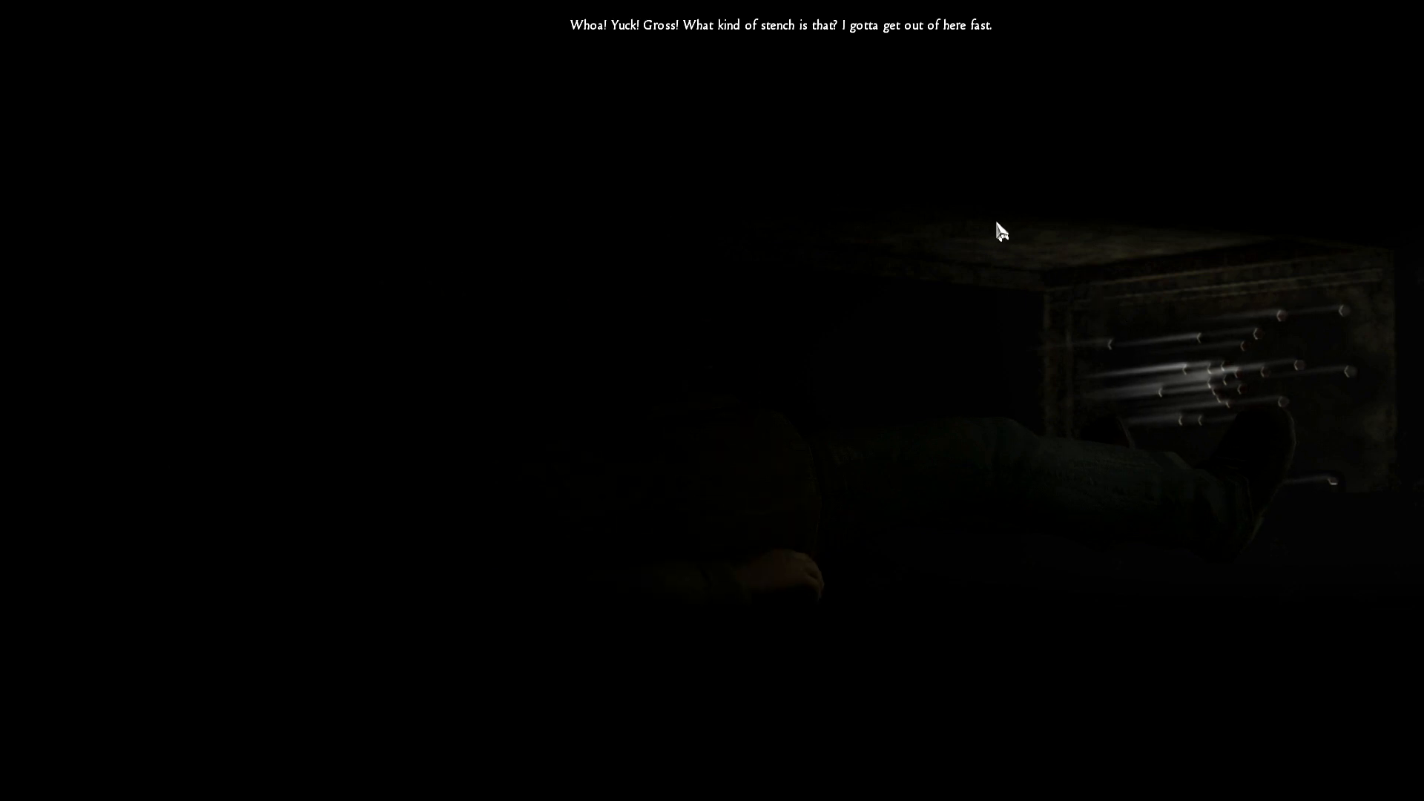
mouse_move(998, 213)
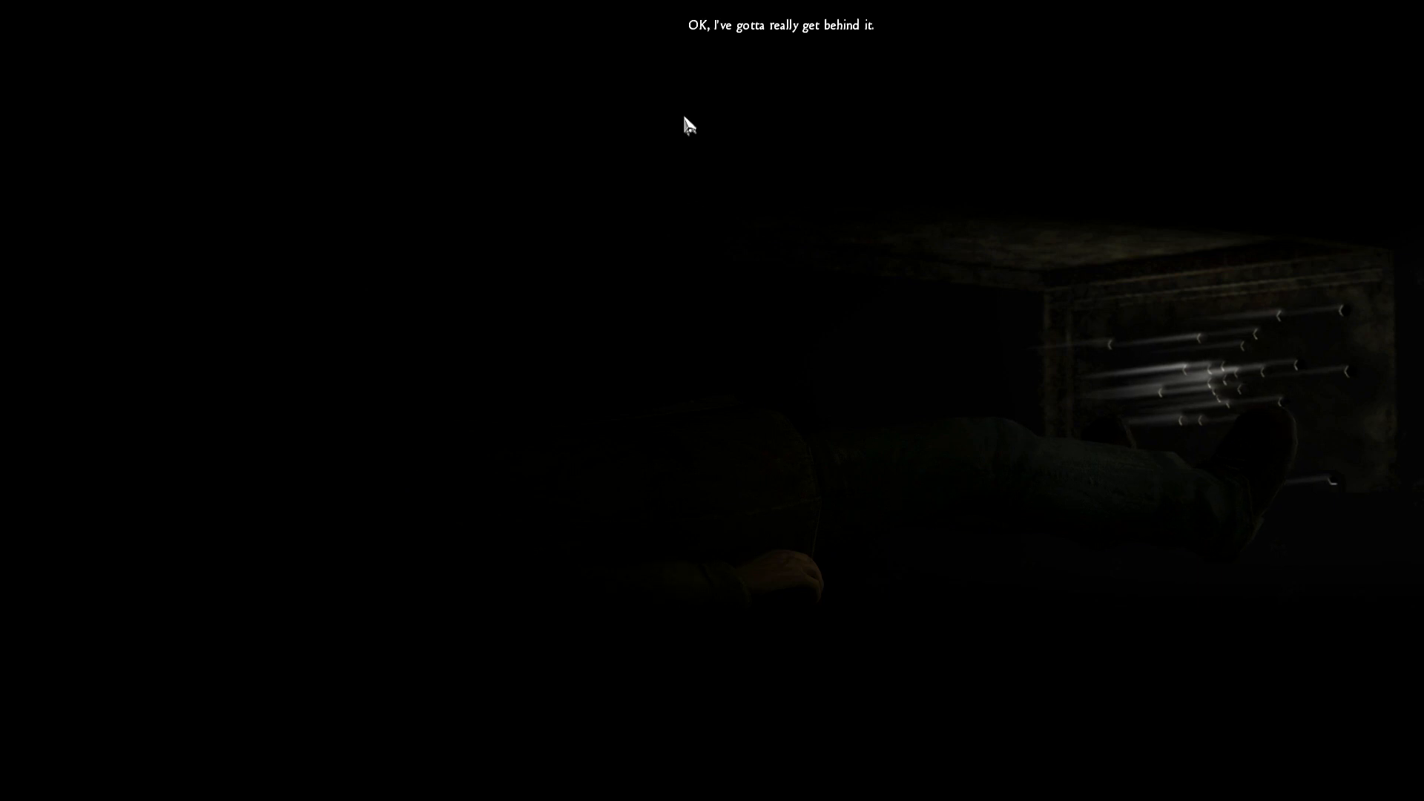
mouse_move(674, 130)
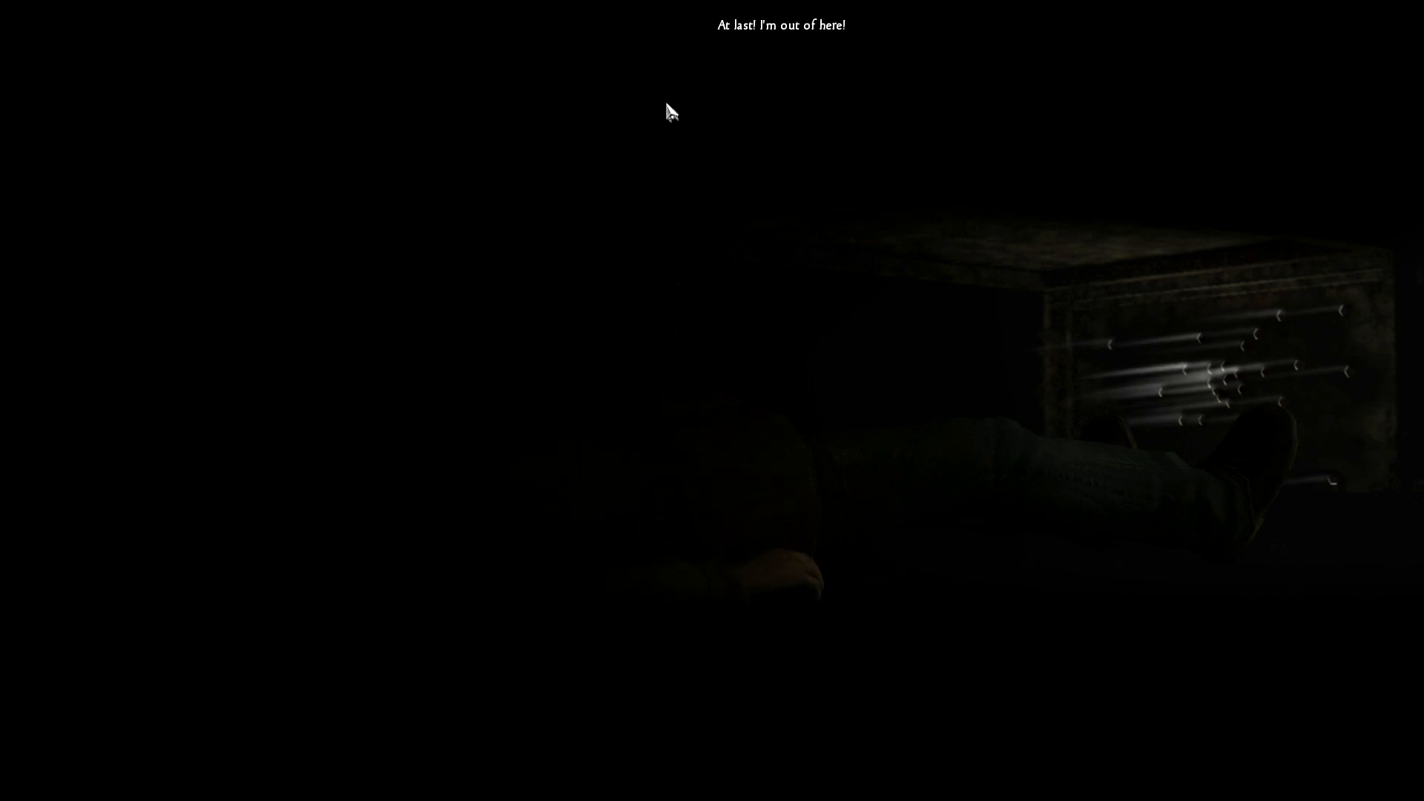
mouse_move(1003, 301)
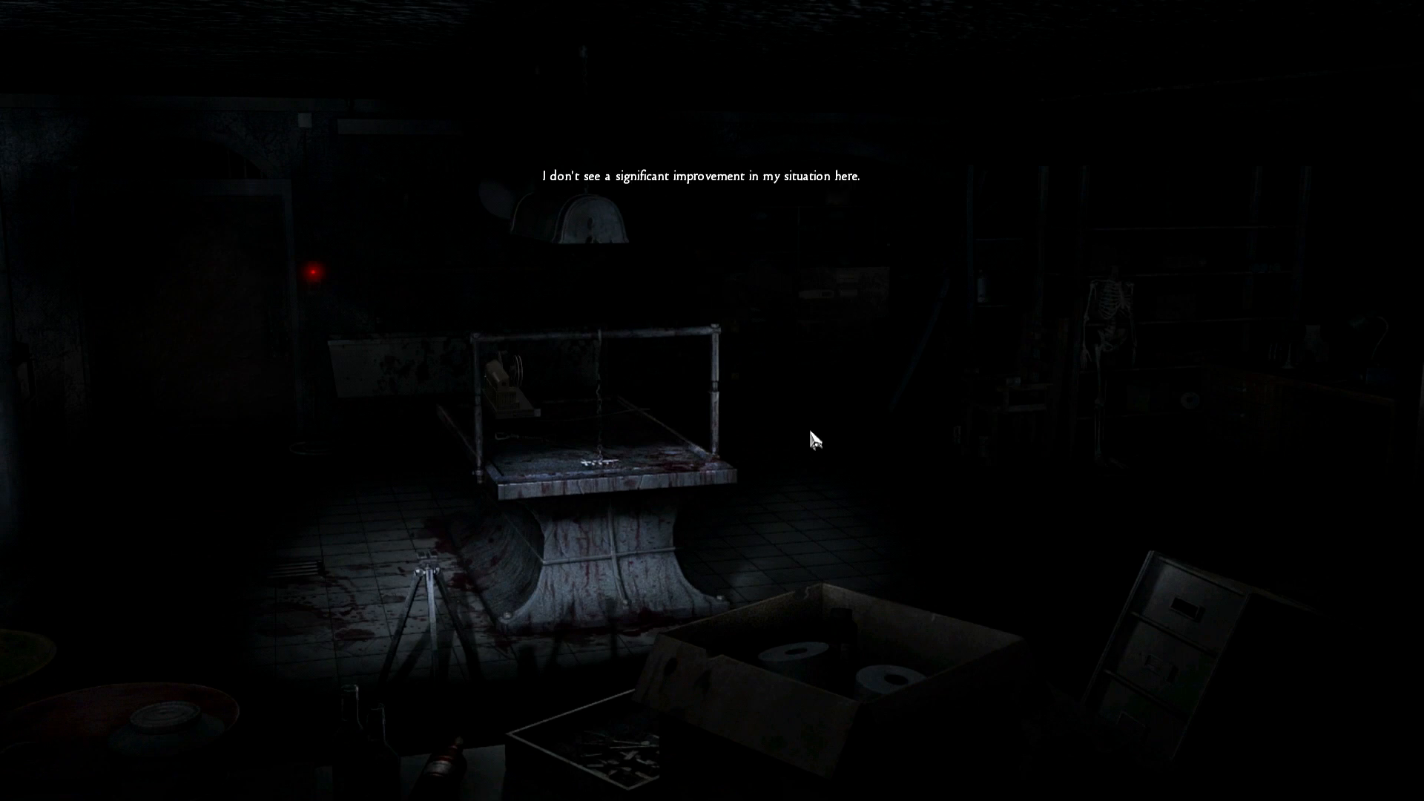
mouse_move(795, 462)
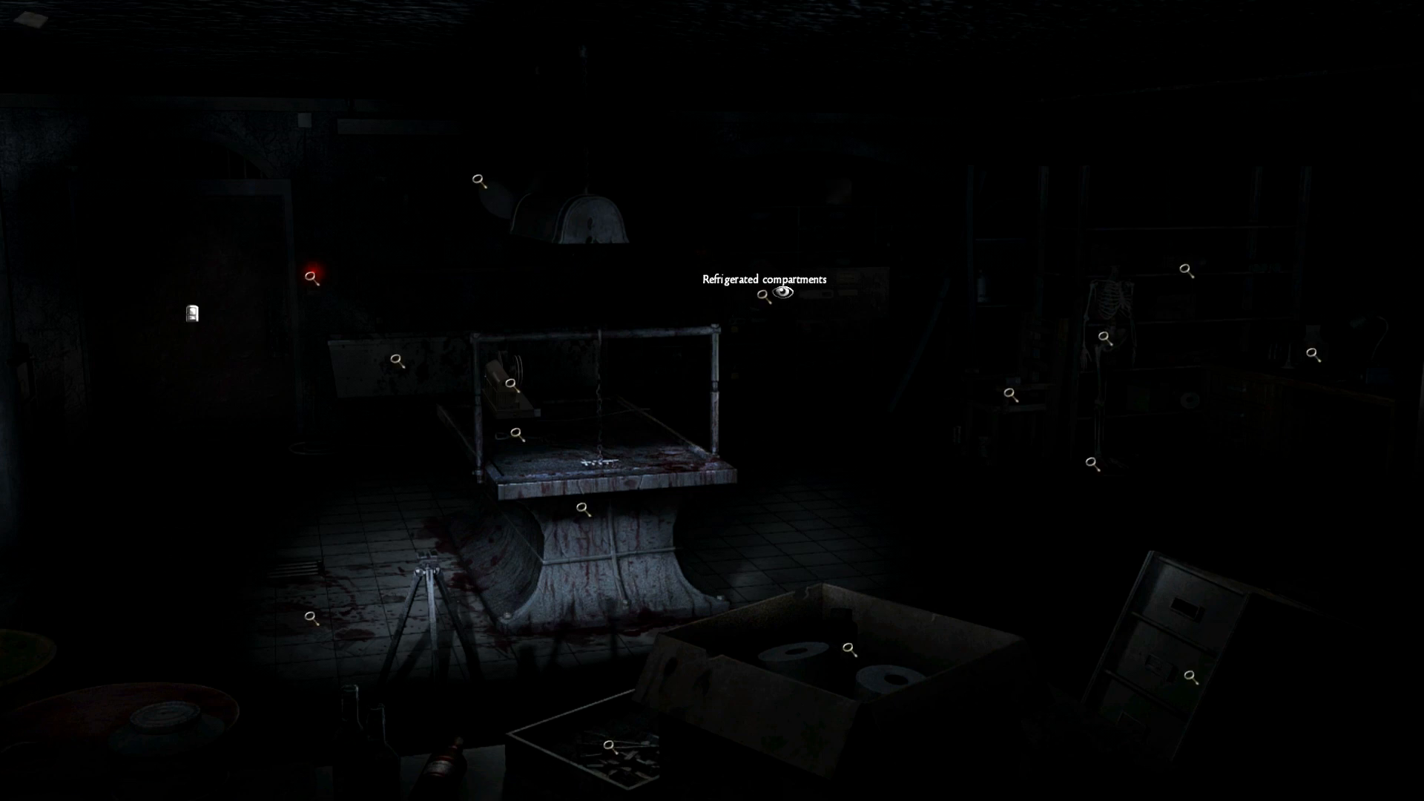
mouse_move(191, 313)
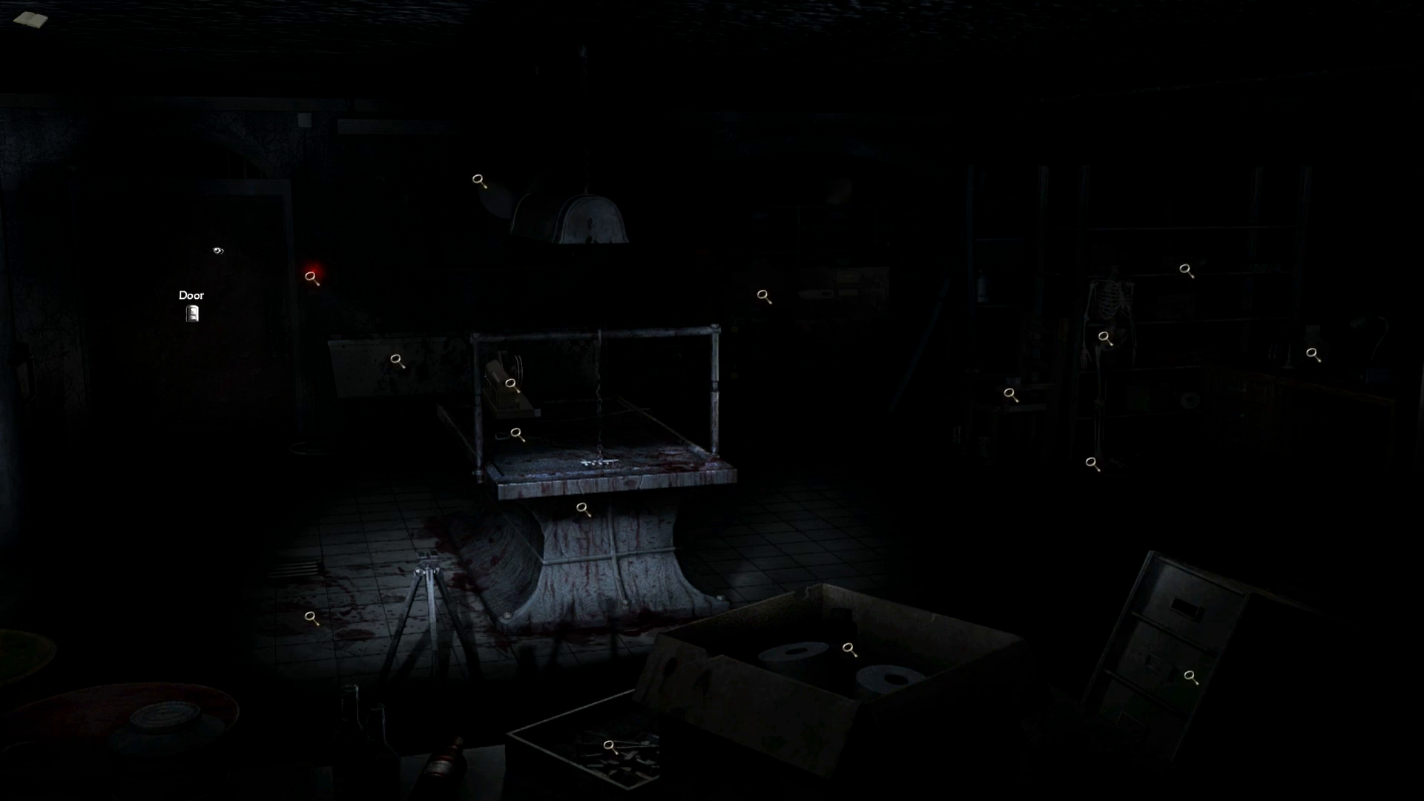
mouse_move(798, 510)
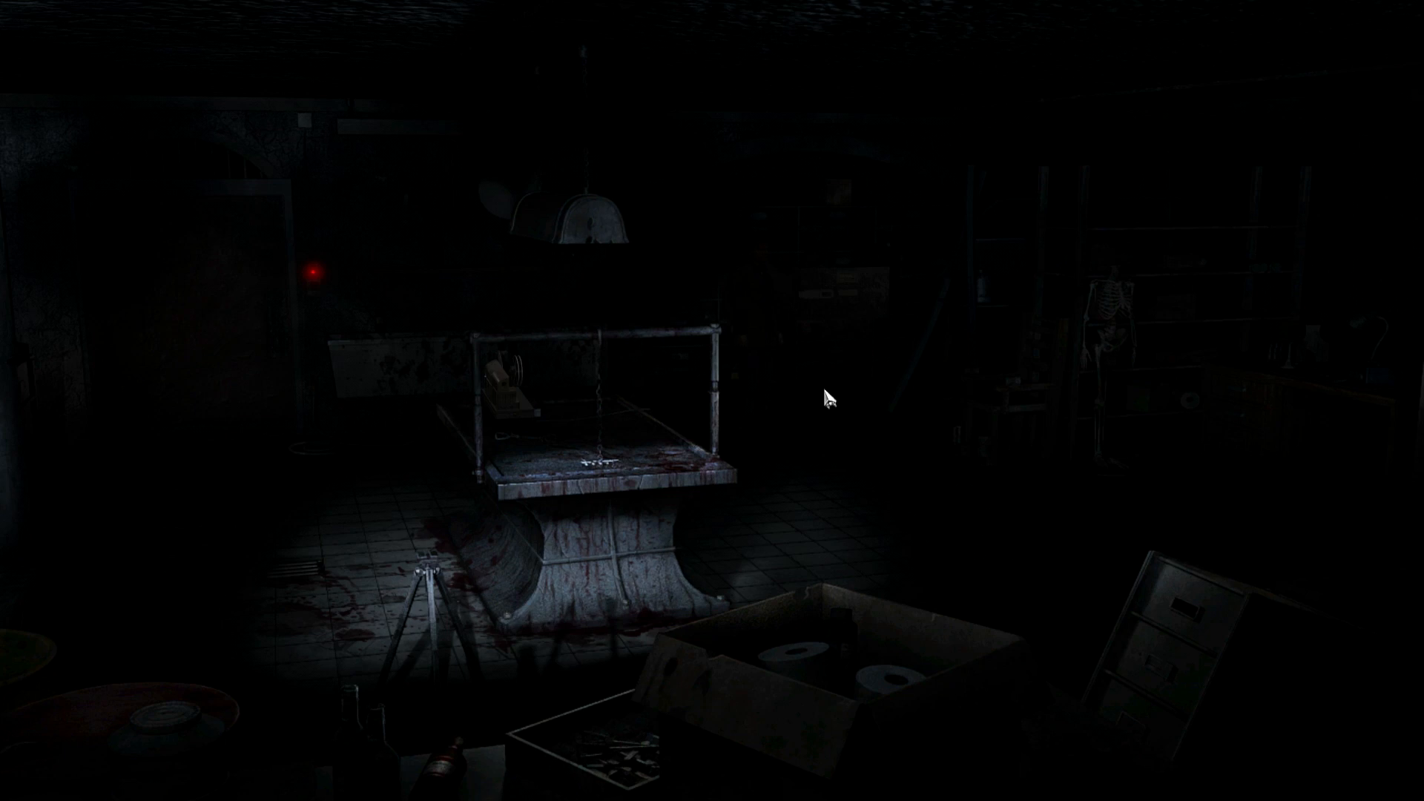
mouse_move(757, 436)
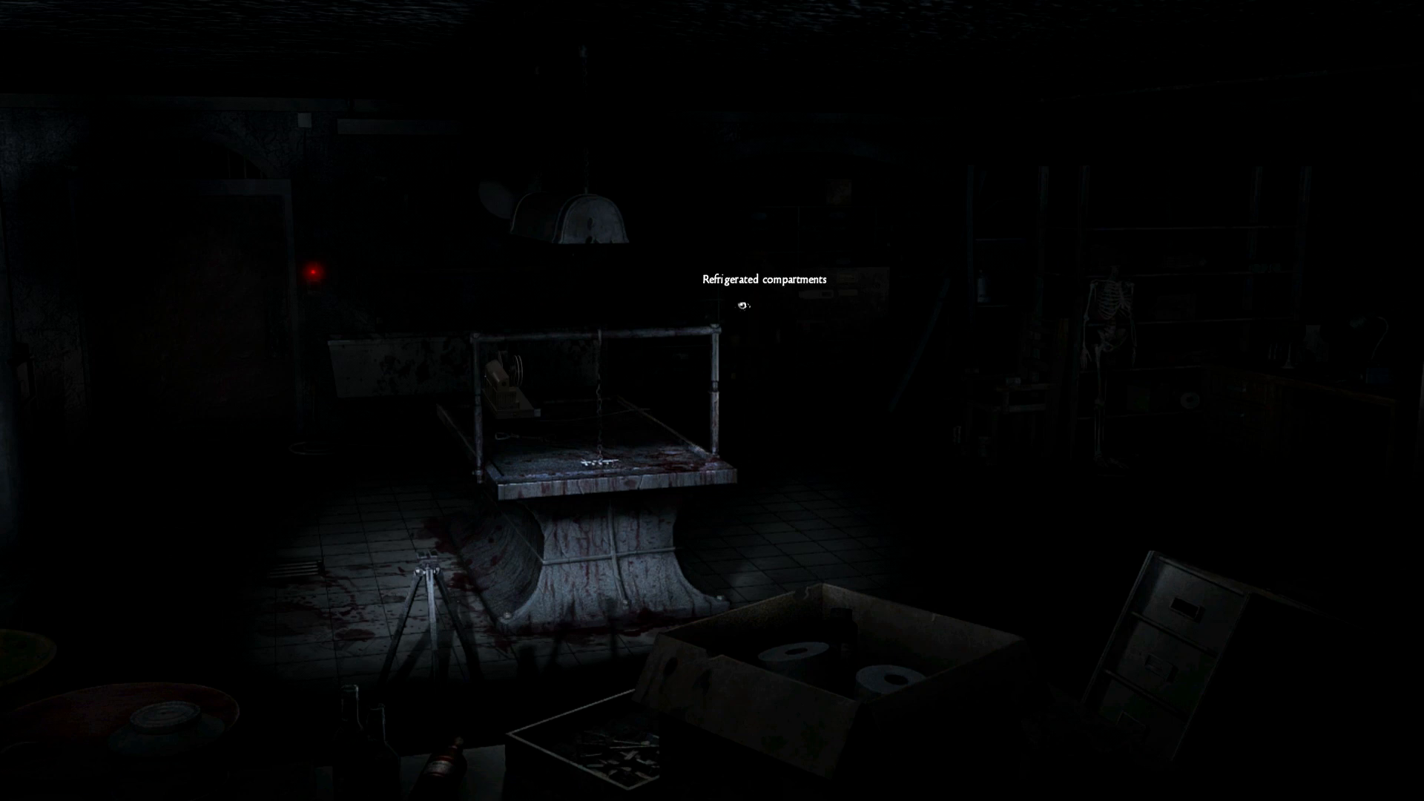
mouse_move(779, 328)
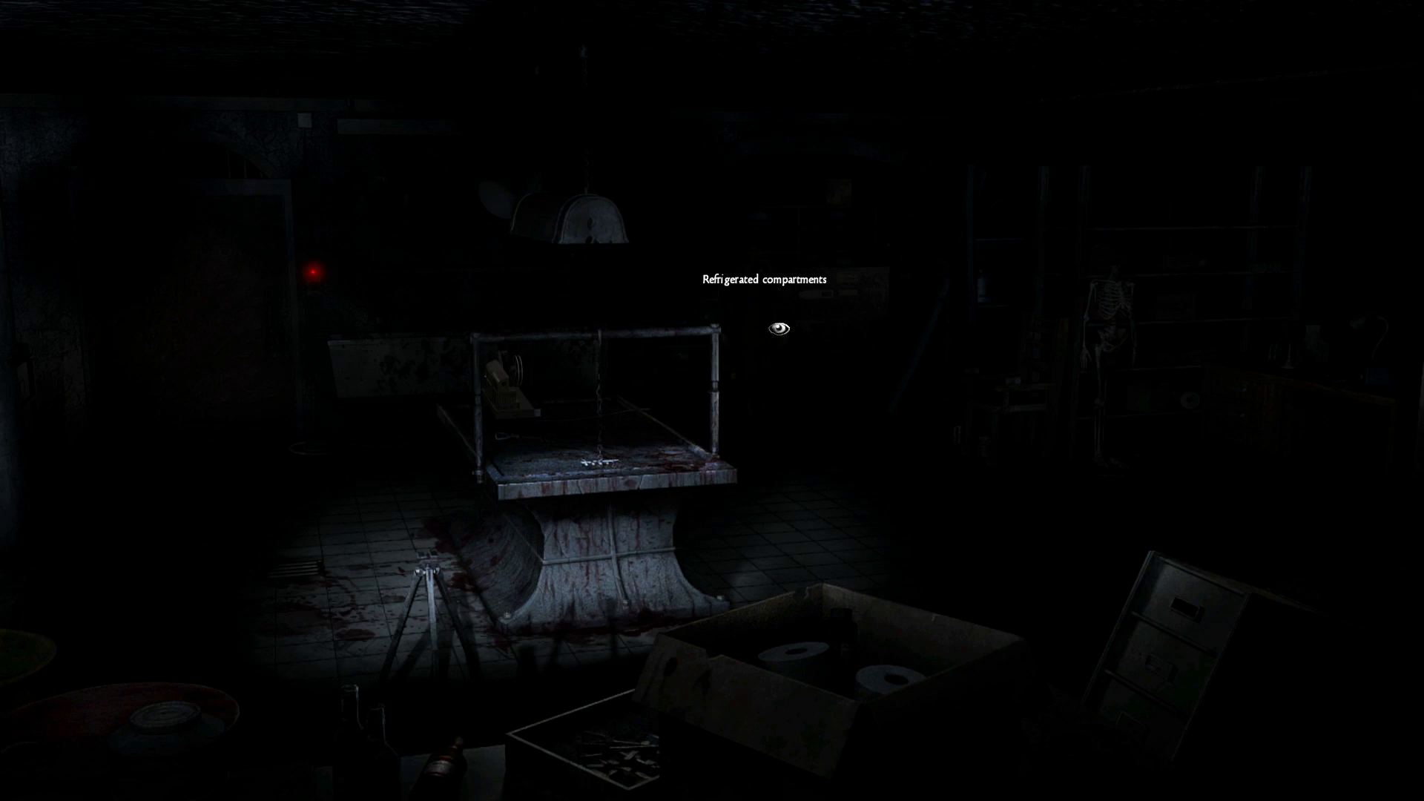
mouse_move(811, 445)
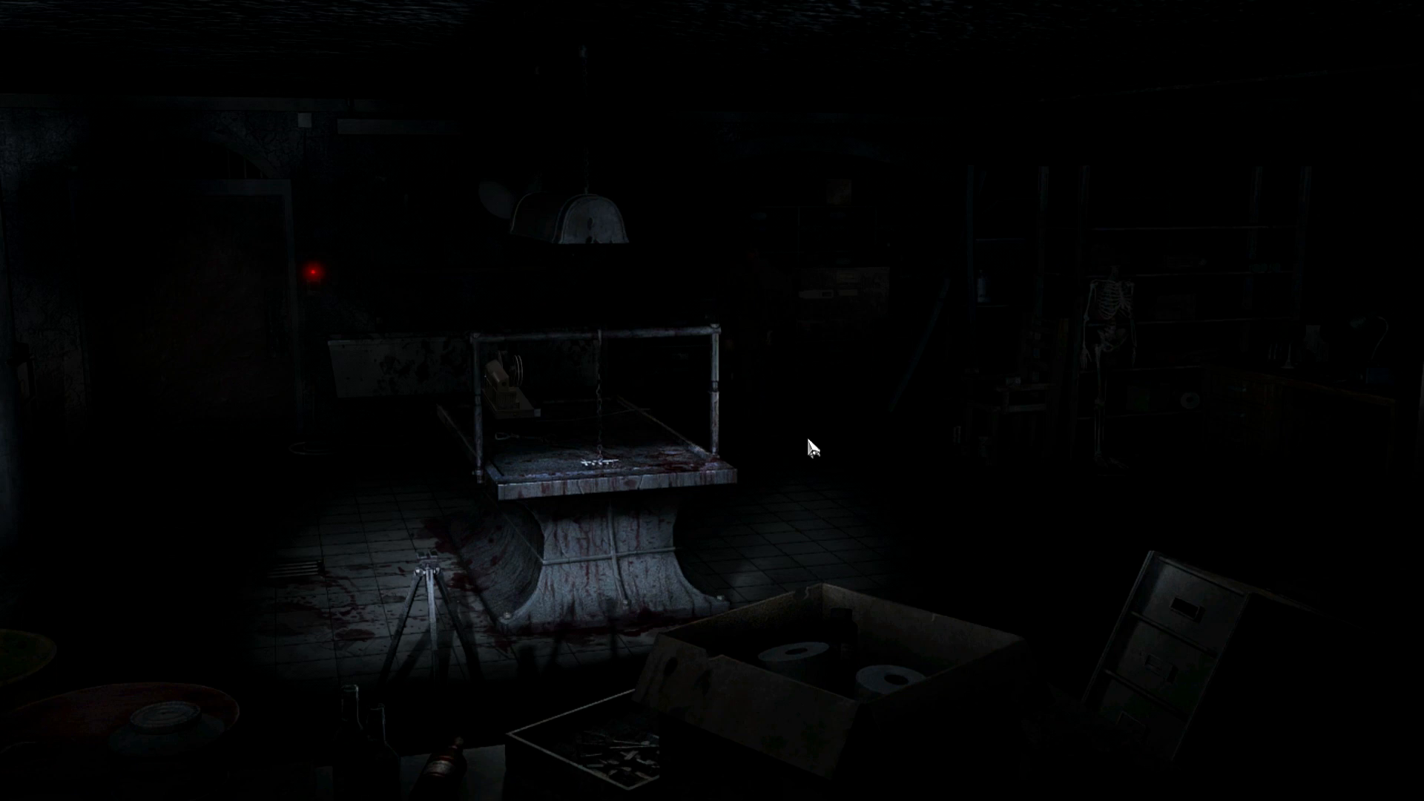
mouse_move(767, 418)
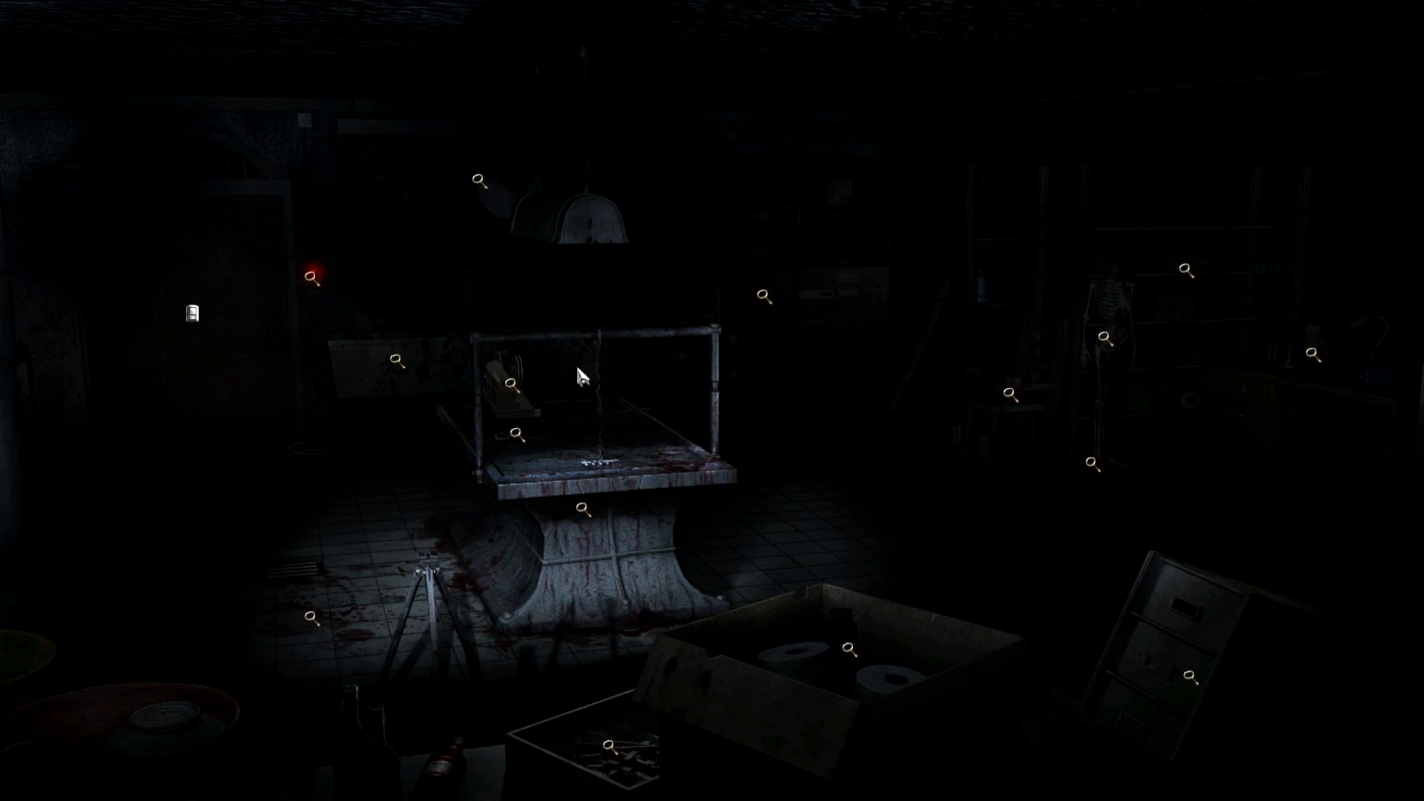
mouse_move(313, 281)
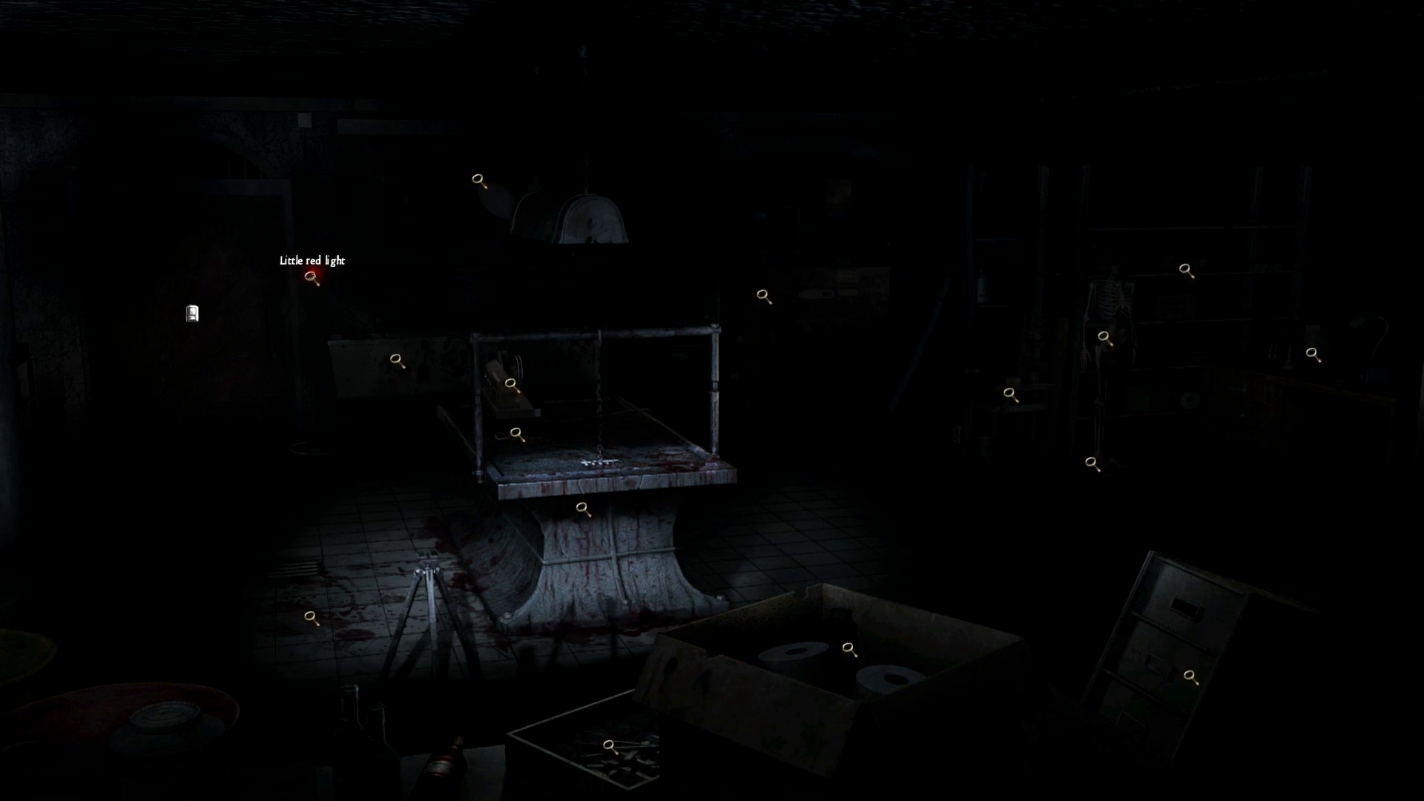
mouse_move(513, 376)
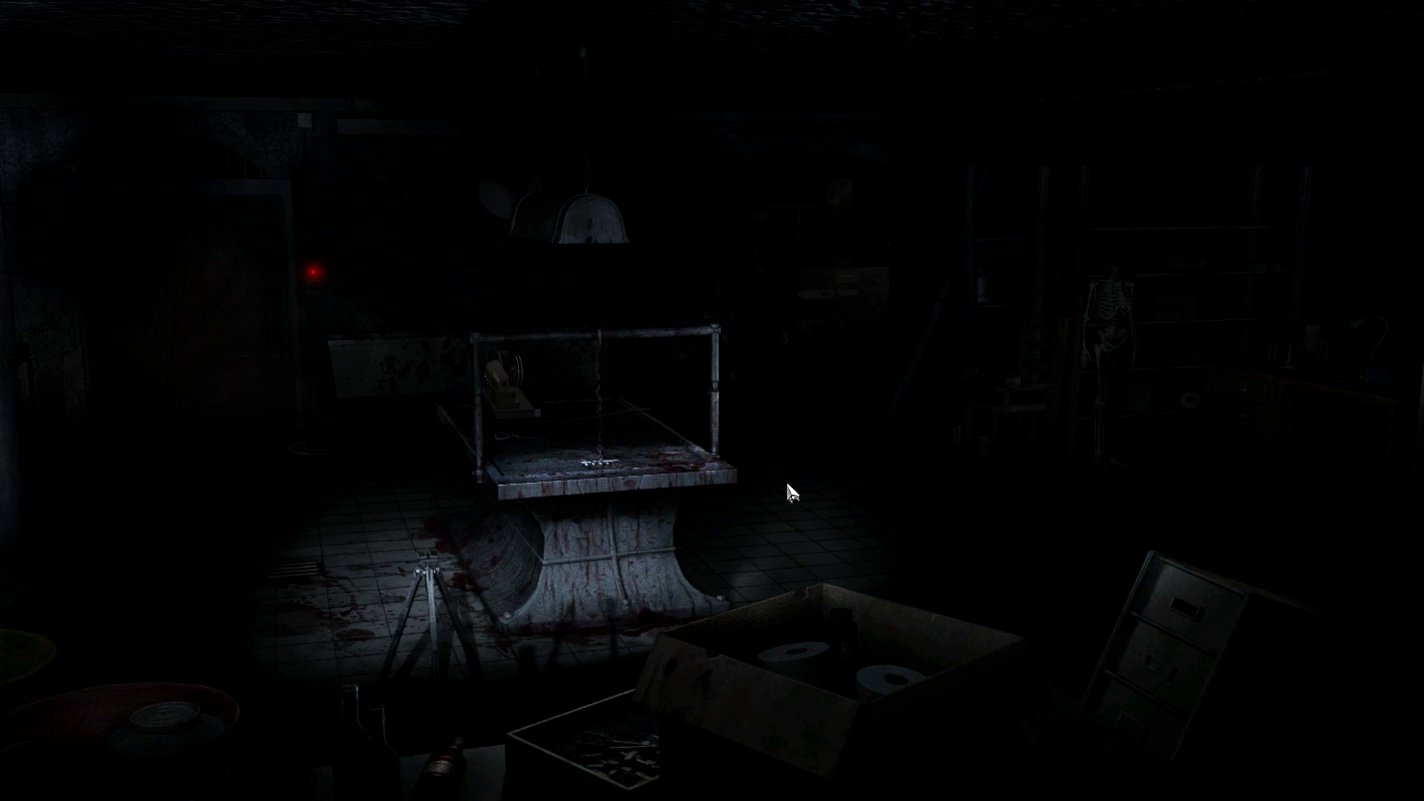
mouse_move(786, 496)
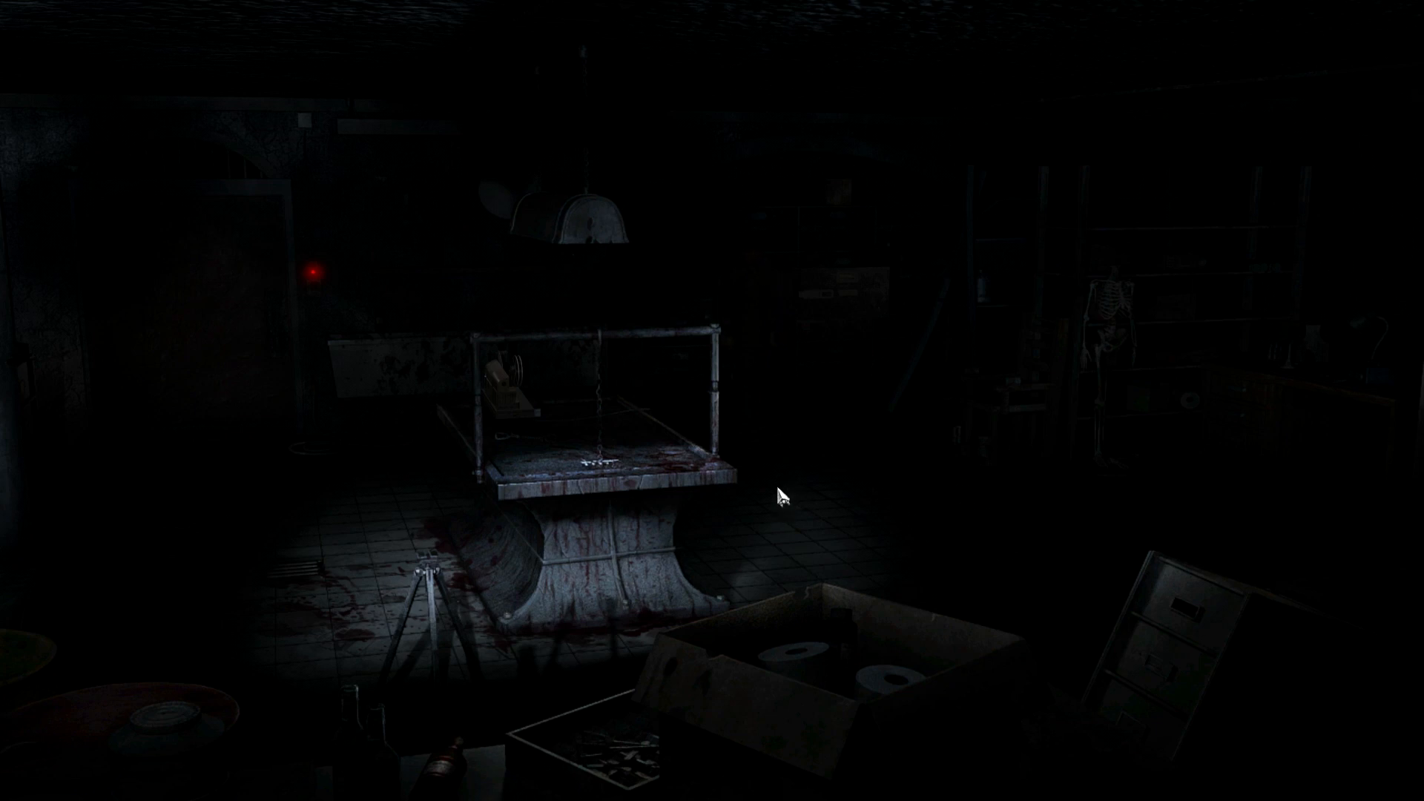
mouse_move(779, 484)
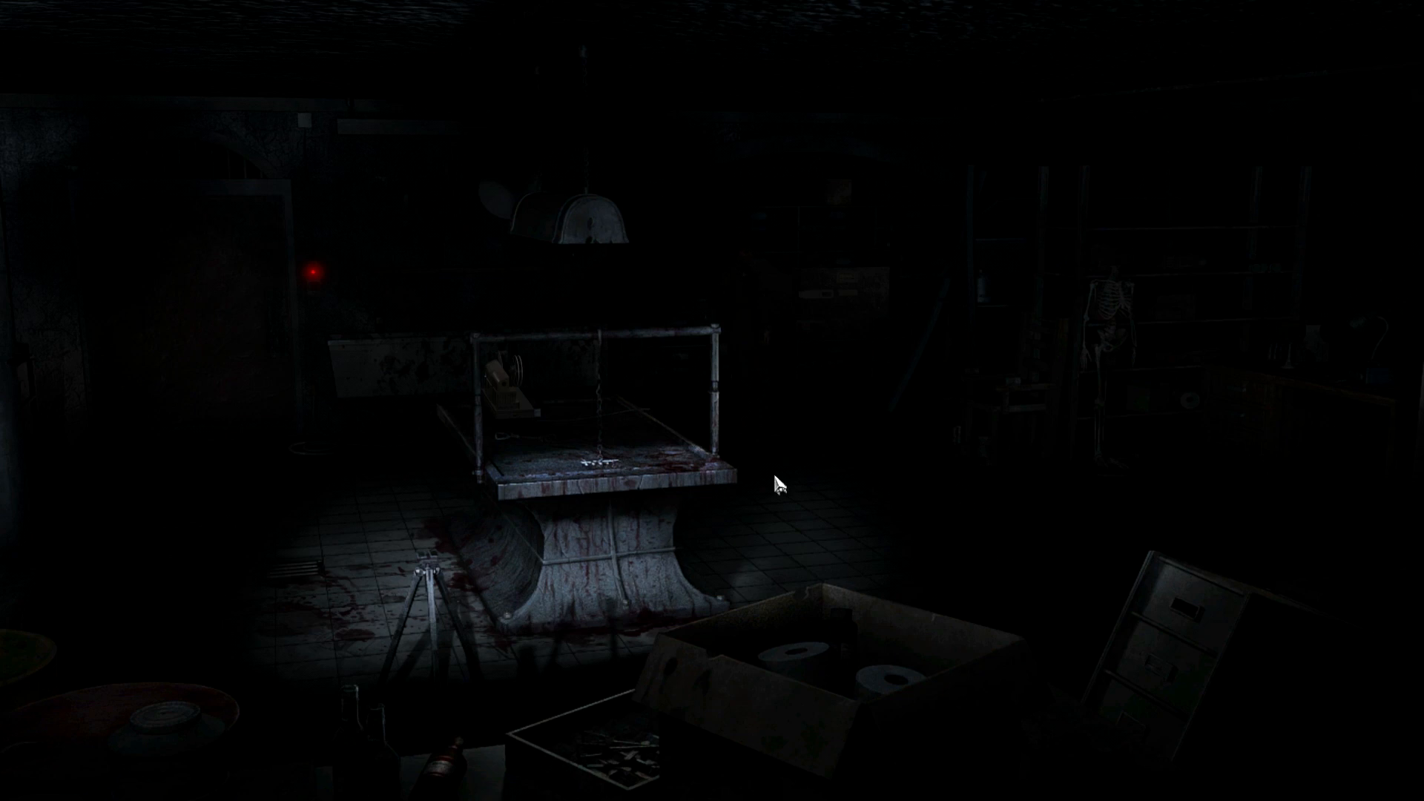